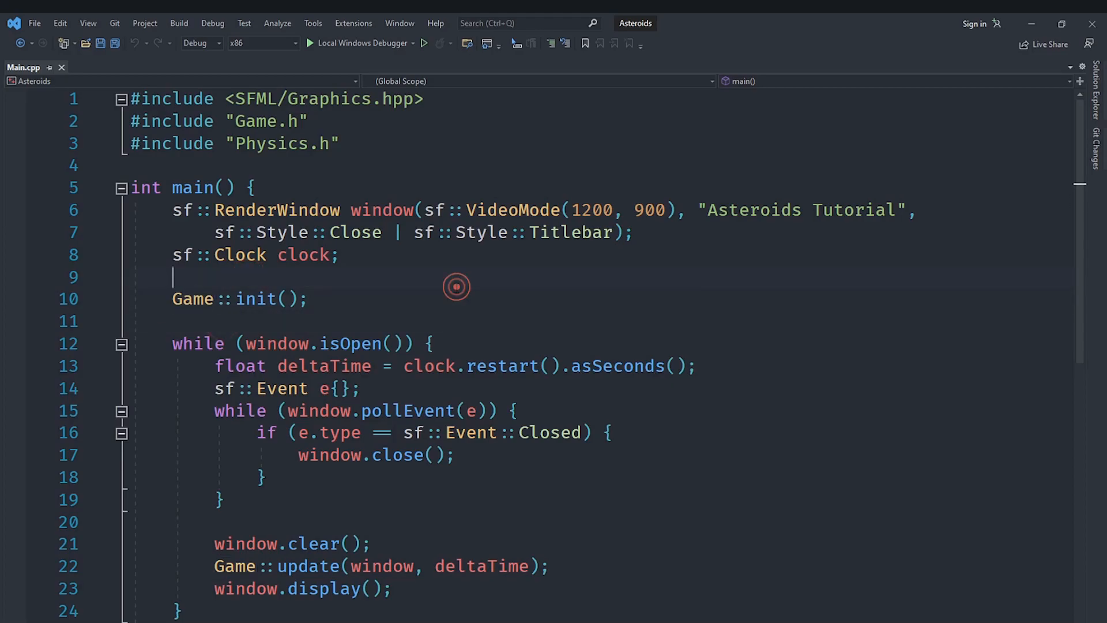
# Scroll through Main.cpp and place the caret around Game::init, leaving the code unchanged.
pyautogui.scroll(-3)
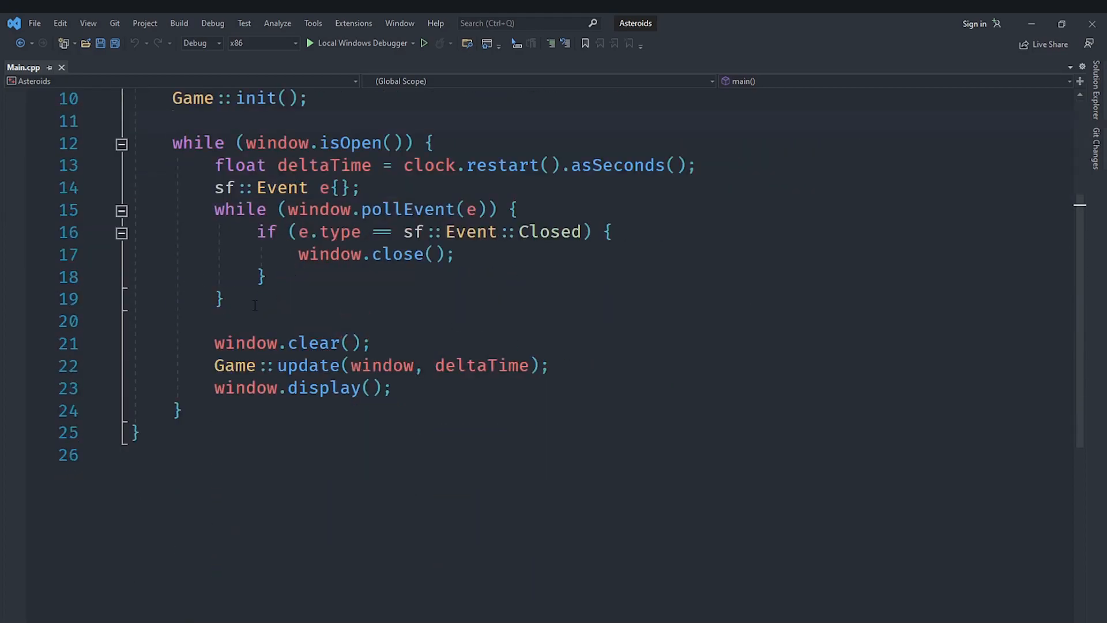
pyautogui.scroll(3)
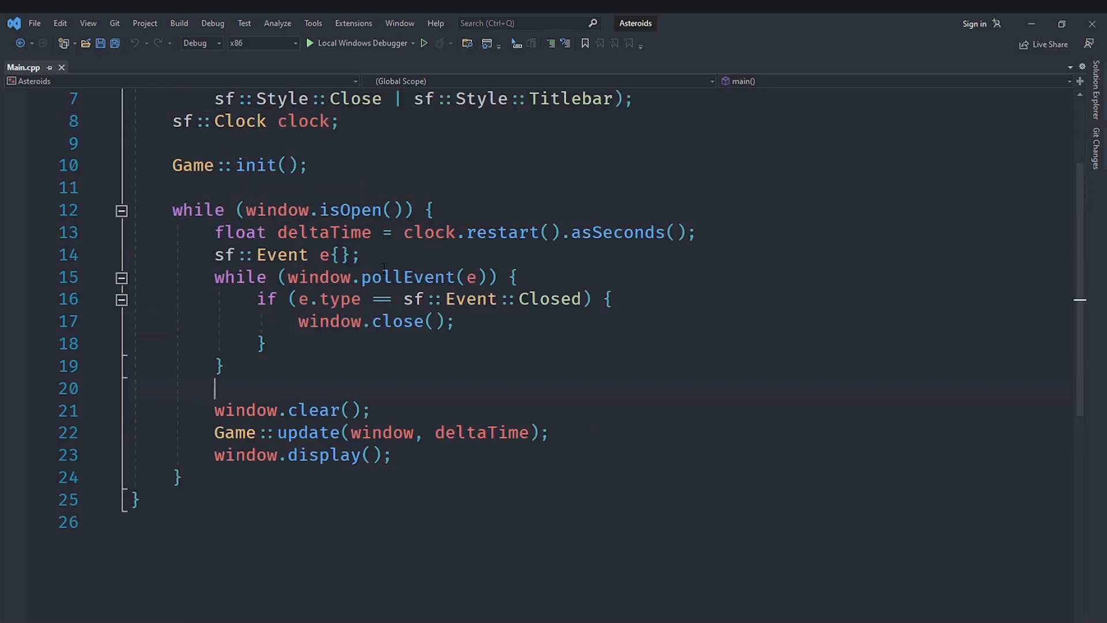
pyautogui.scroll(3)
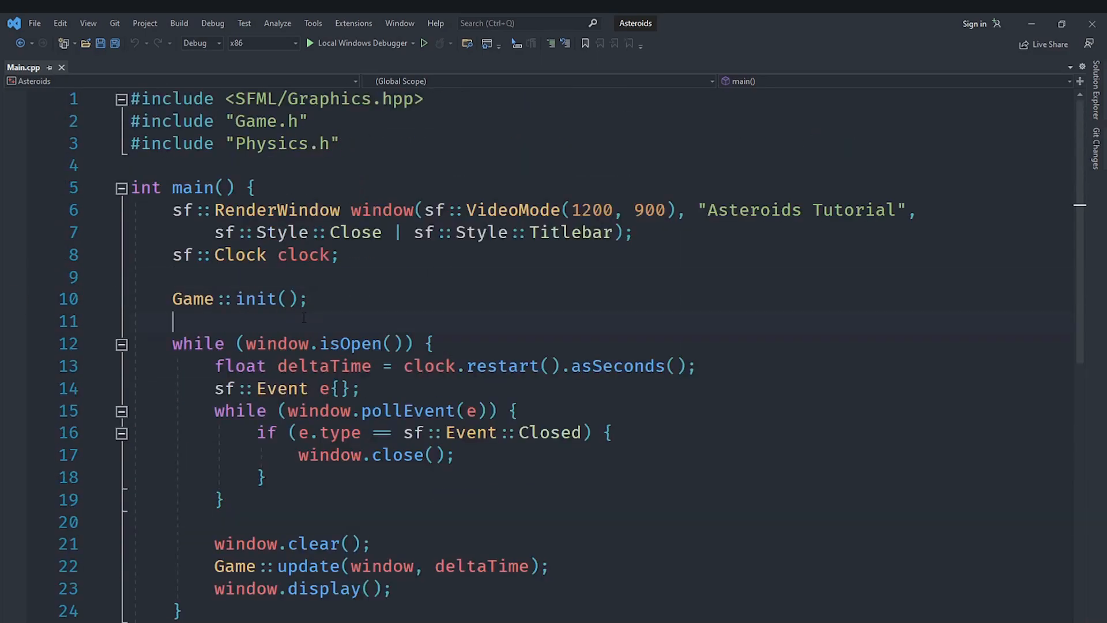
pyautogui.click(413, 299)
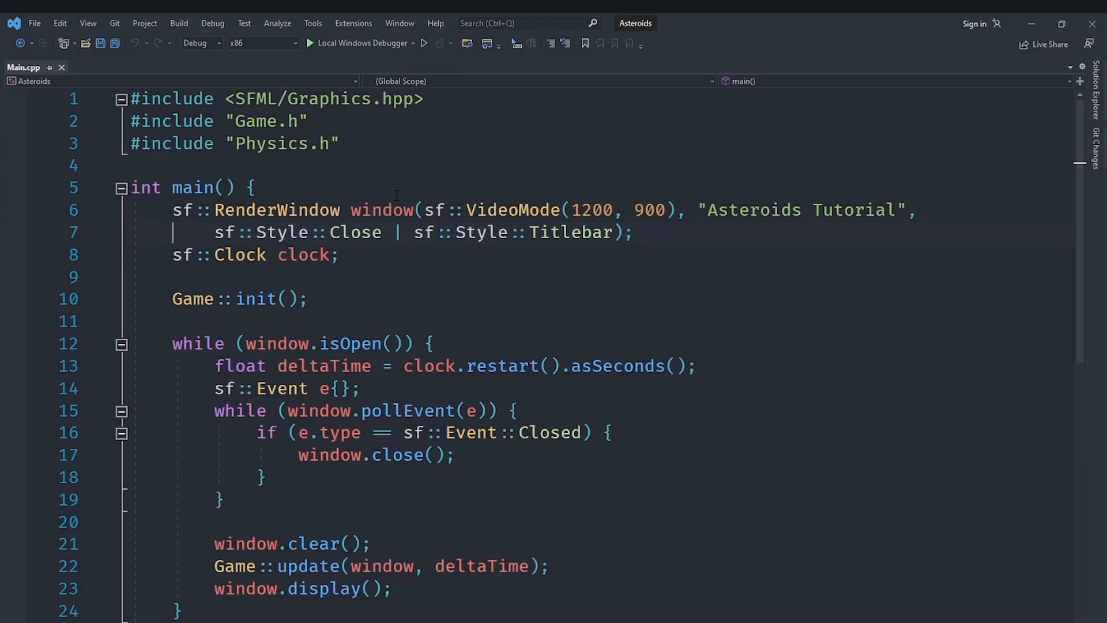
pyautogui.click(346, 311)
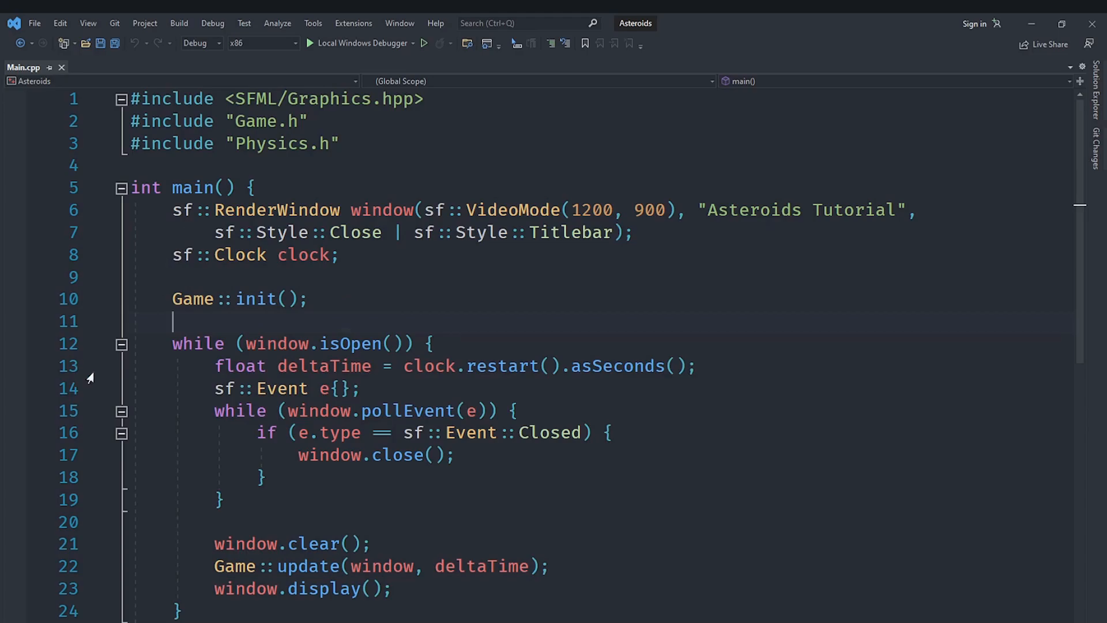
pyautogui.moveTo(305, 254)
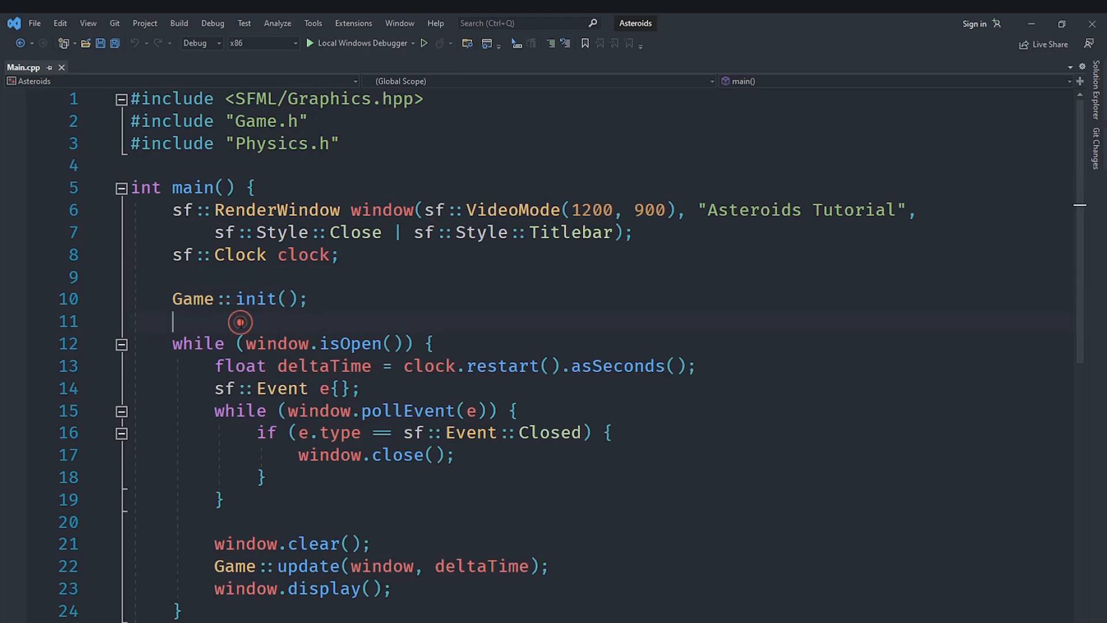
pyautogui.click(241, 322)
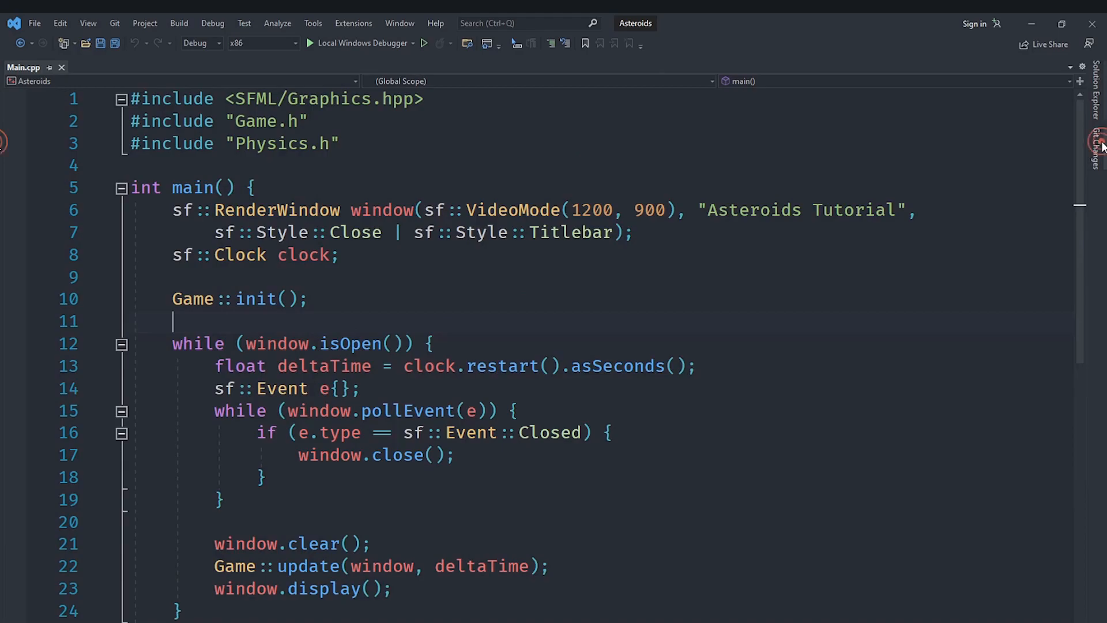
# In Git Changes, type 'finish game' as the commit message for the six files.
pyautogui.click(1094, 145)
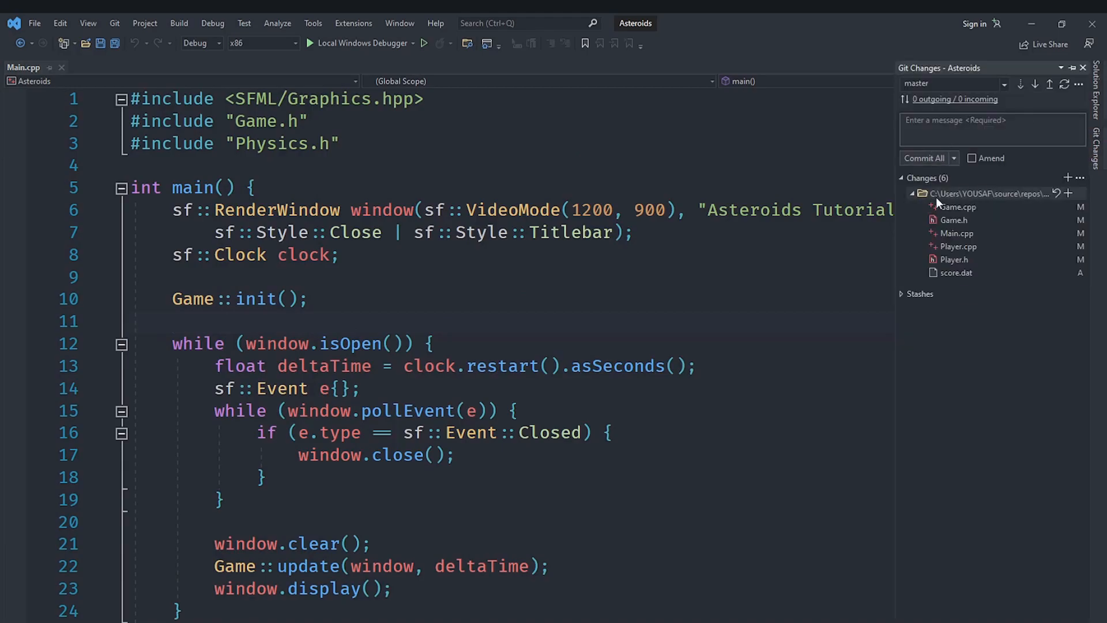
pyautogui.moveTo(982, 242)
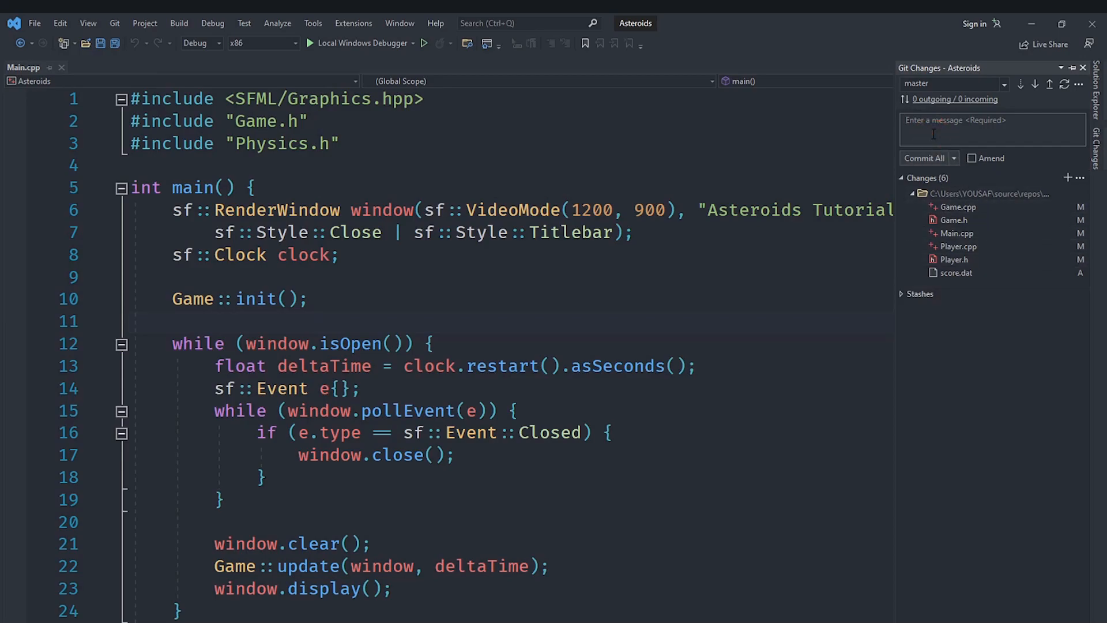
pyautogui.write('finish ga')
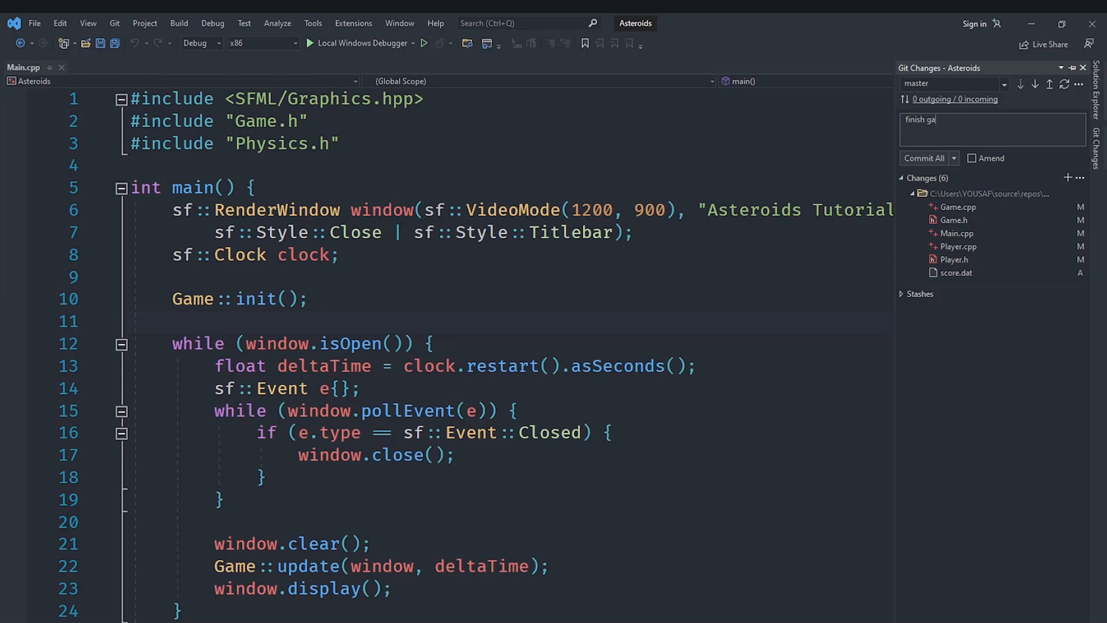
pyautogui.write('me')
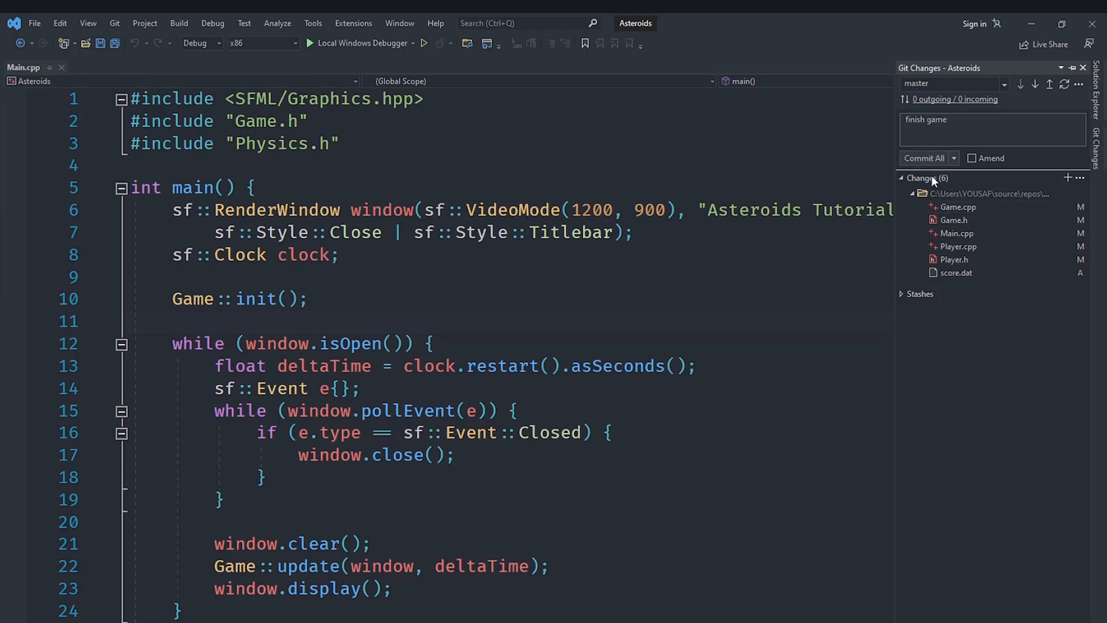
pyautogui.click(924, 157)
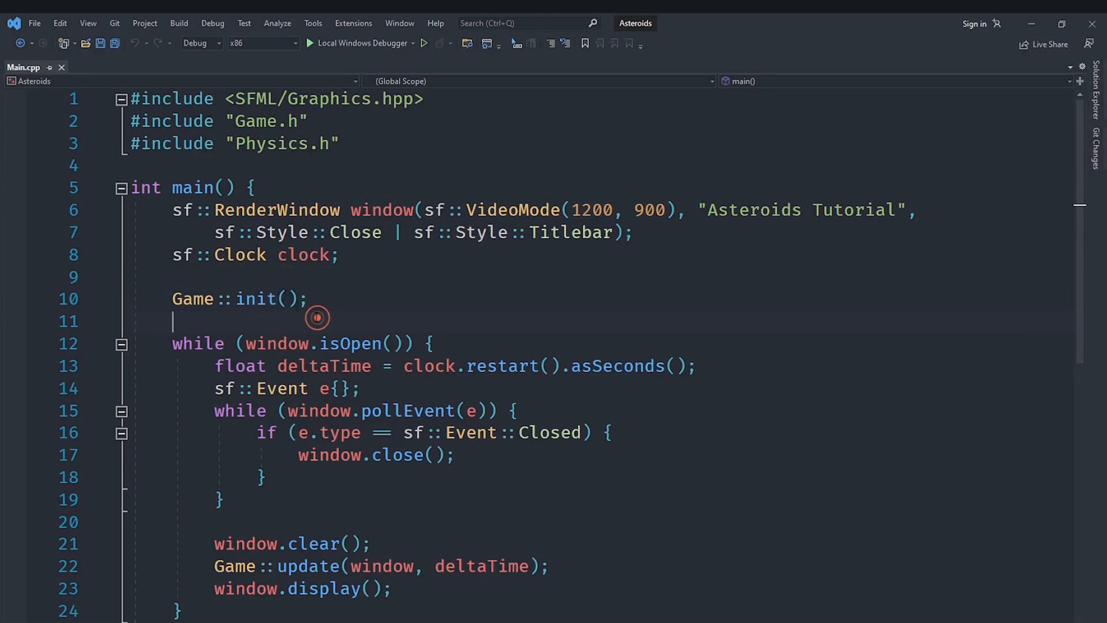
pyautogui.scroll(-3)
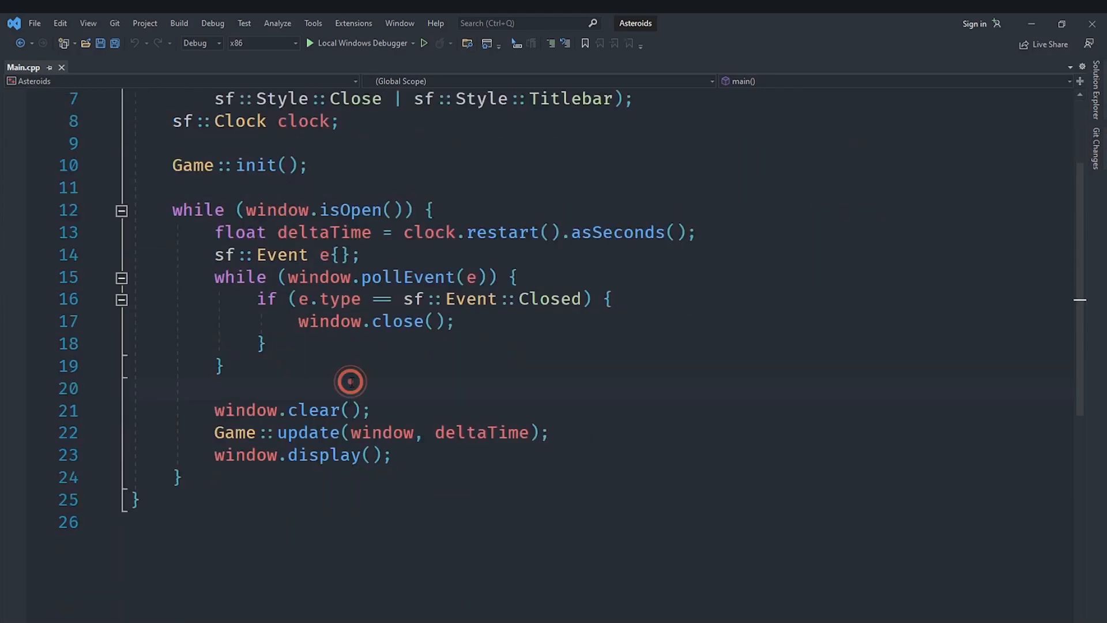
pyautogui.doubleClick(255, 165)
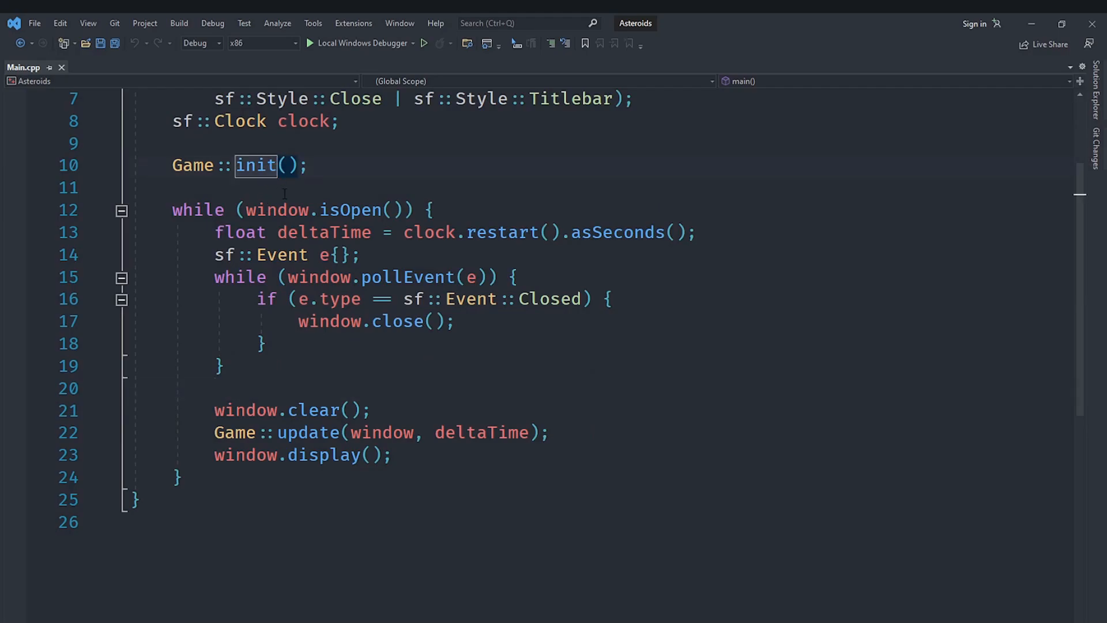
pyautogui.scroll(3)
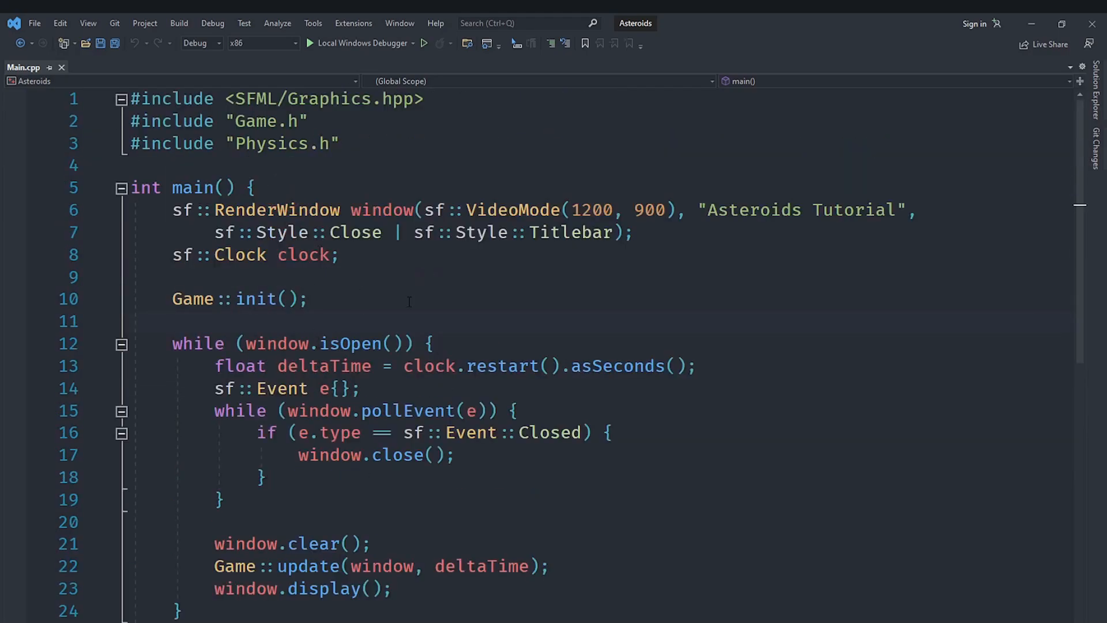
pyautogui.moveTo(403, 311)
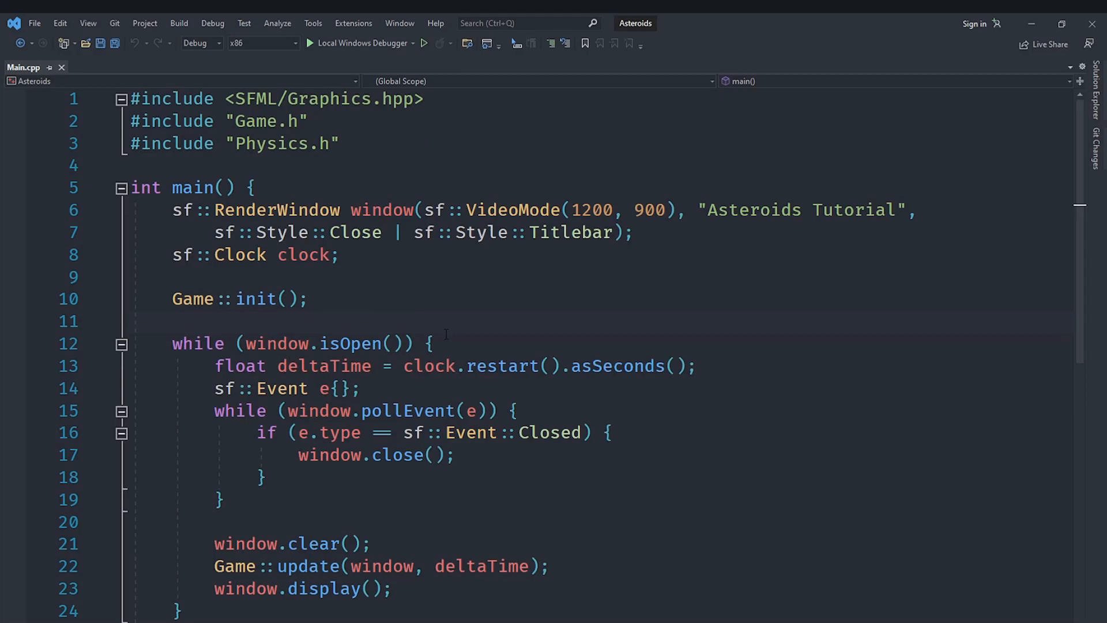
pyautogui.click(173, 321)
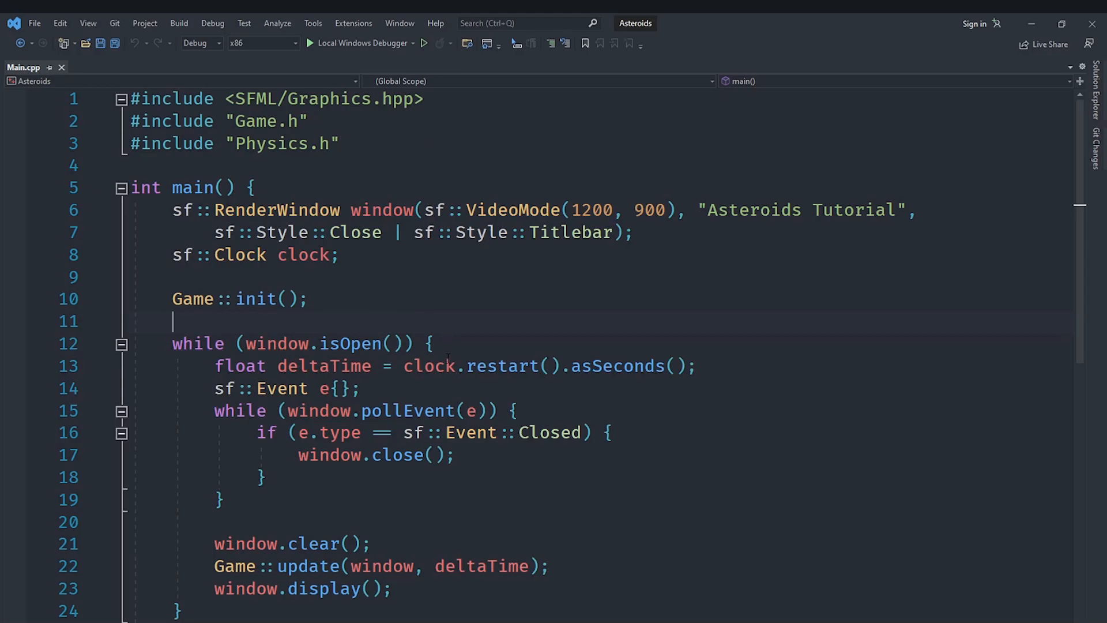
pyautogui.moveTo(506, 314)
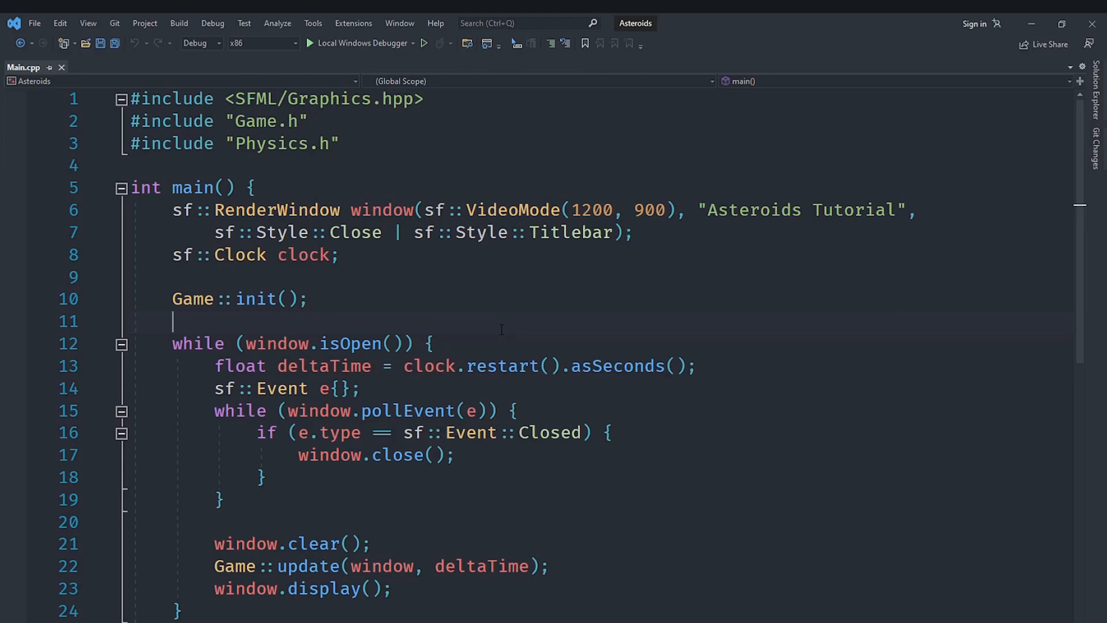
pyautogui.moveTo(1097, 92)
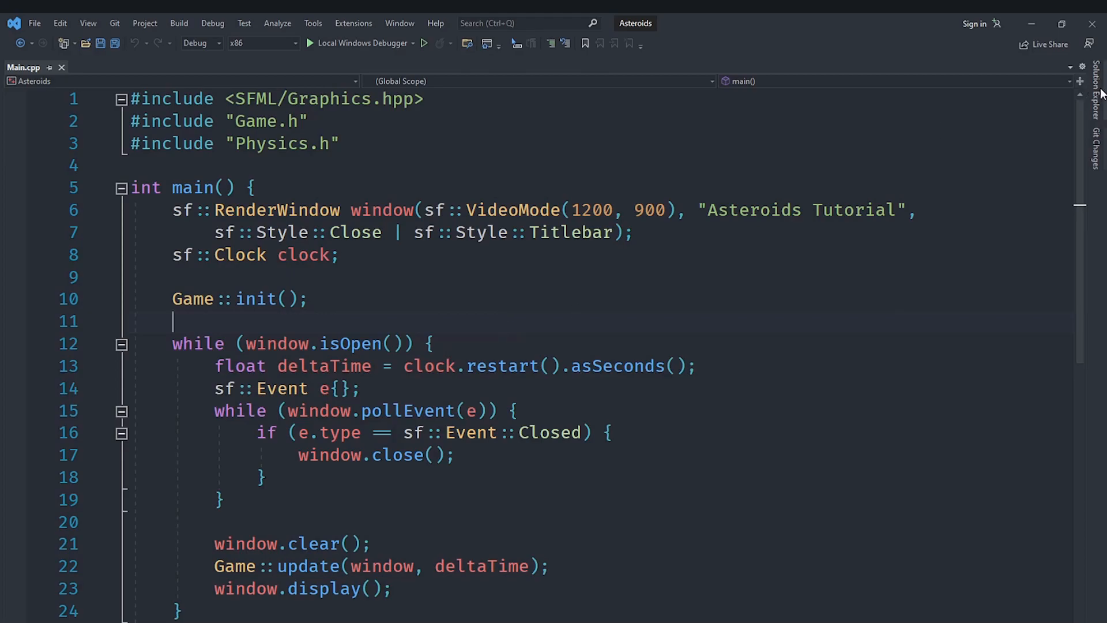
# Open Asteroid.cpp from the project tree, scan its constructor, then view Asteroid.h.
pyautogui.click(1093, 92)
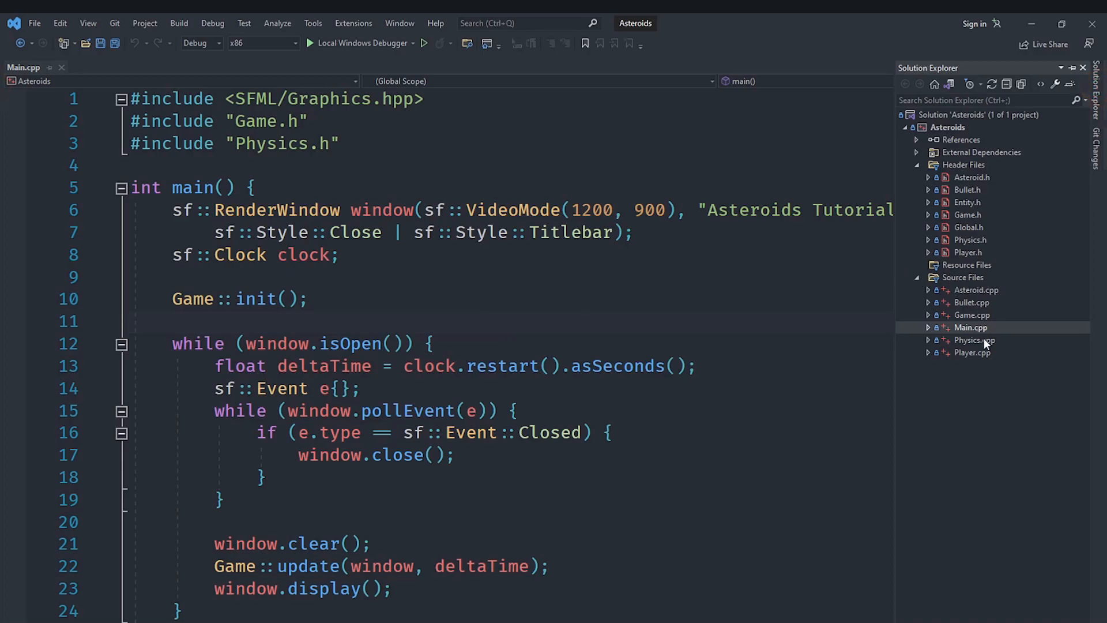
pyautogui.moveTo(988, 299)
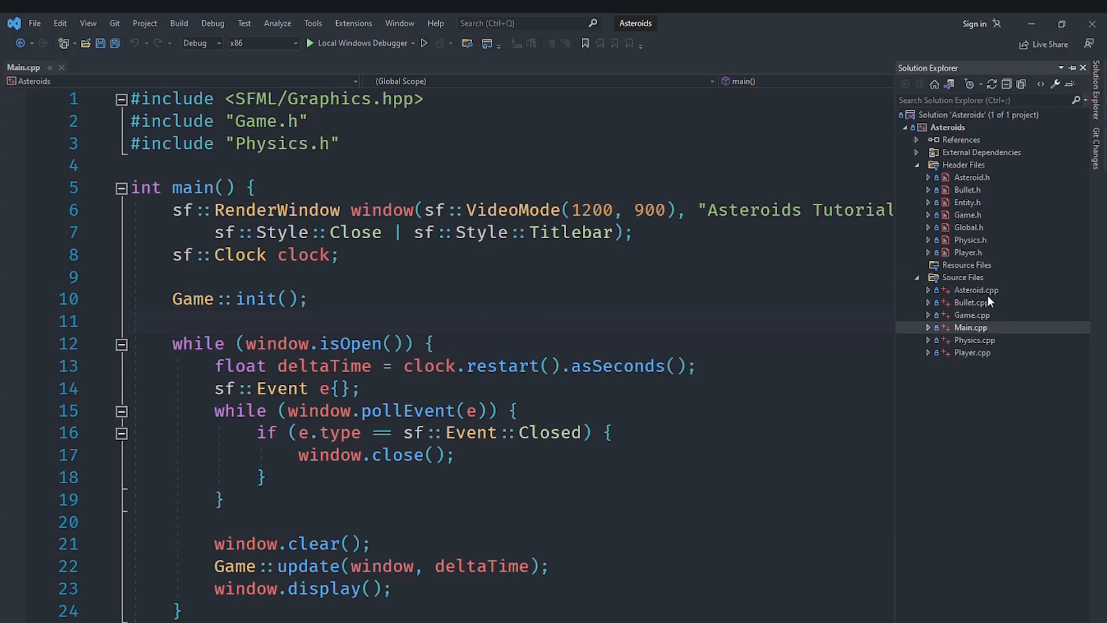
pyautogui.doubleClick(974, 289)
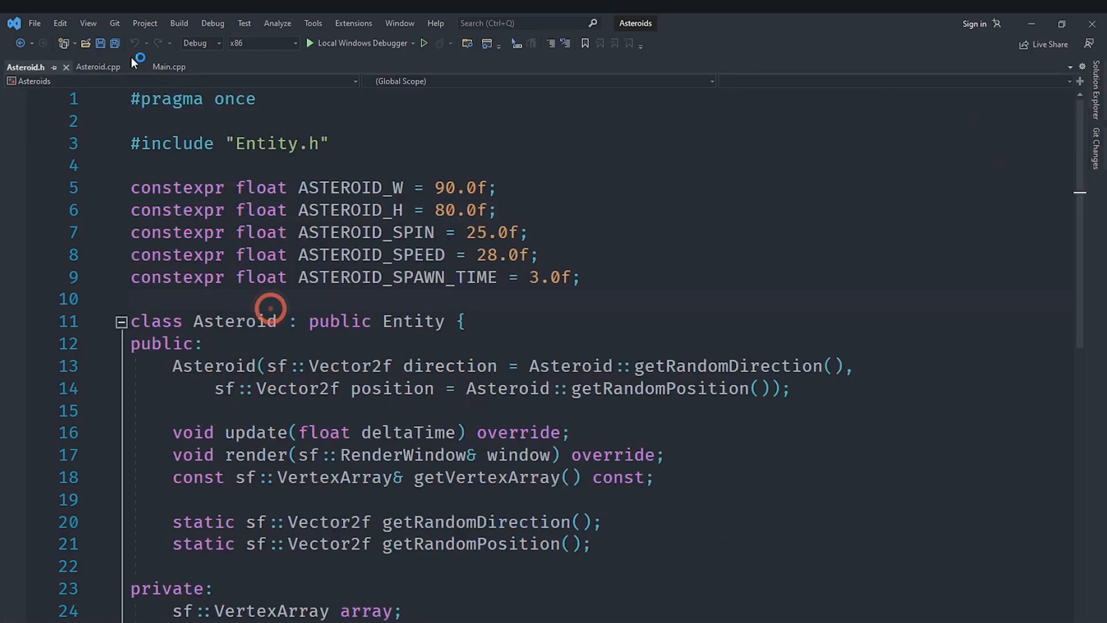
pyautogui.click(98, 66)
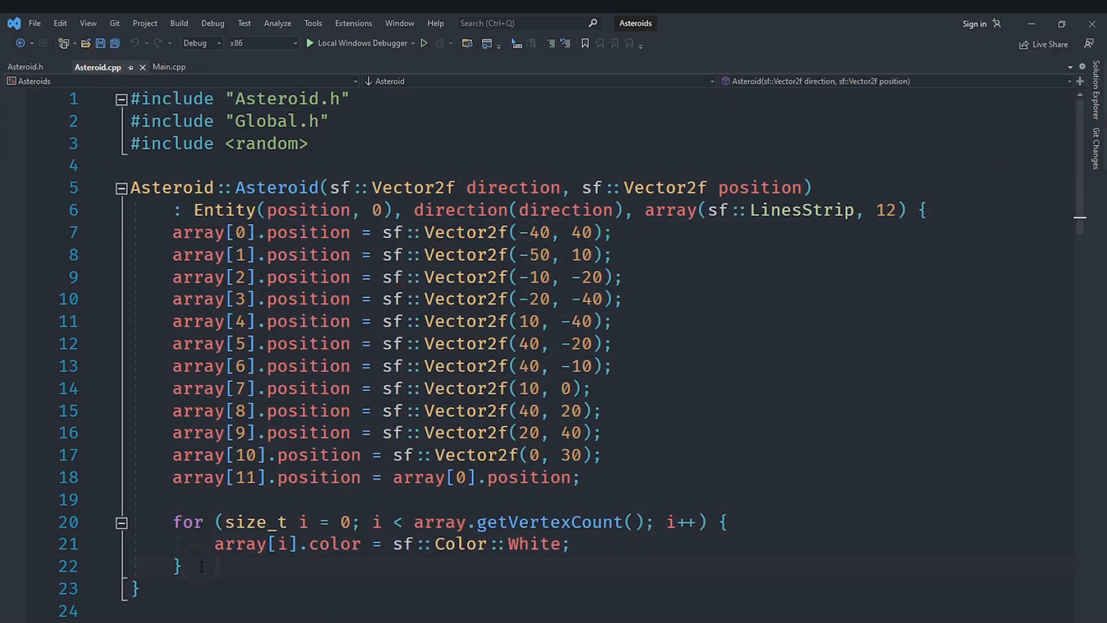
pyautogui.scroll(-3)
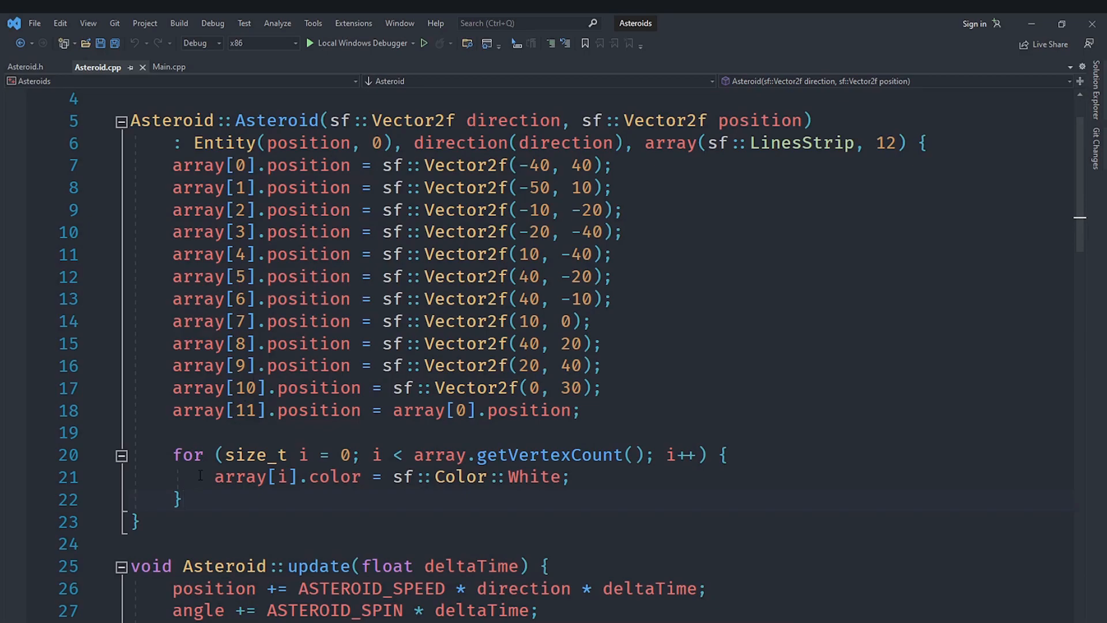
pyautogui.moveTo(198, 410)
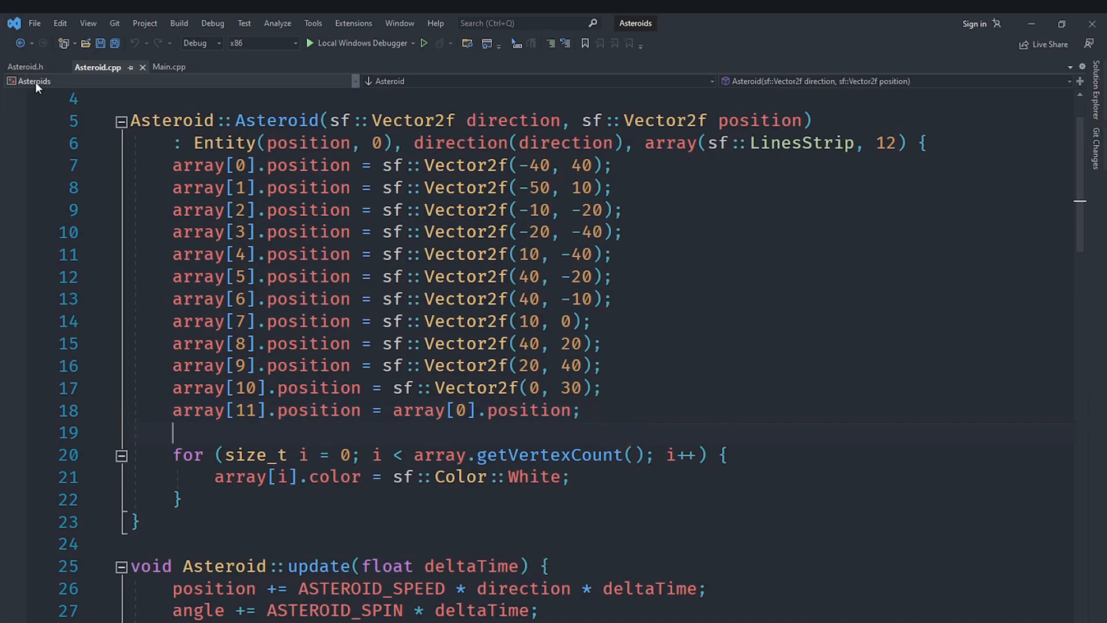
pyautogui.click(25, 66)
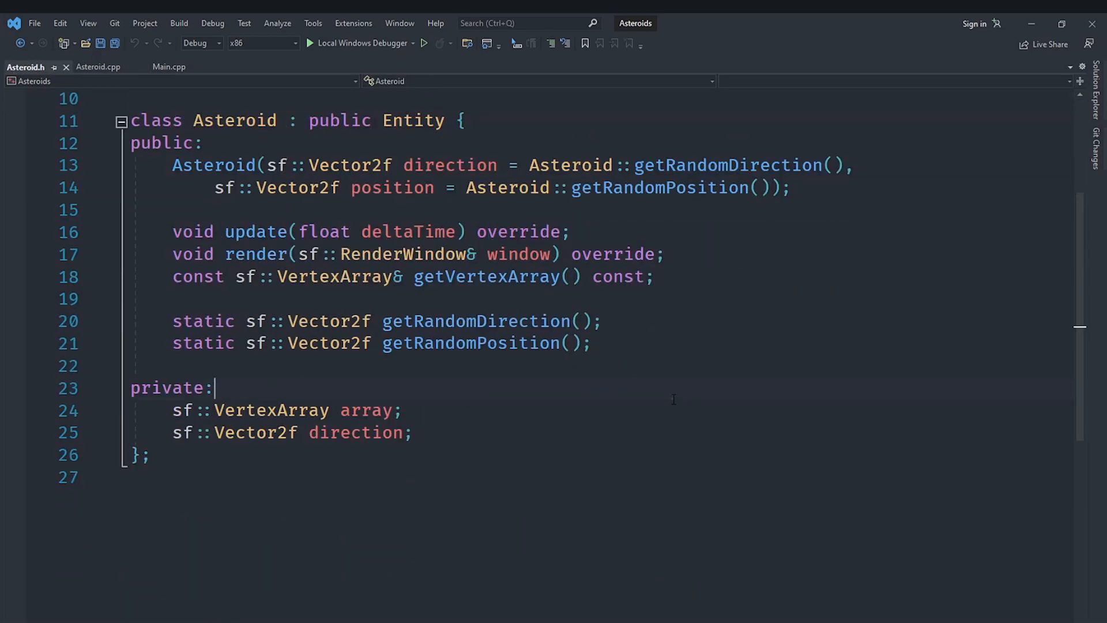
# Declare 'float life;' after the direction member in the Asteroid class.
pyautogui.click(681, 431)
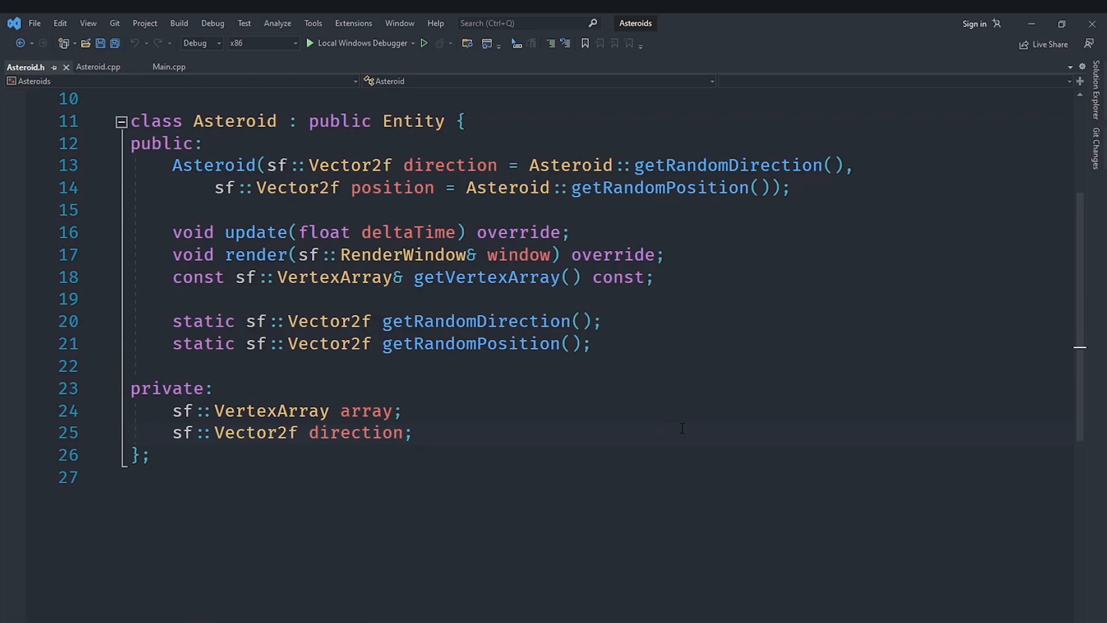
pyautogui.write('float')
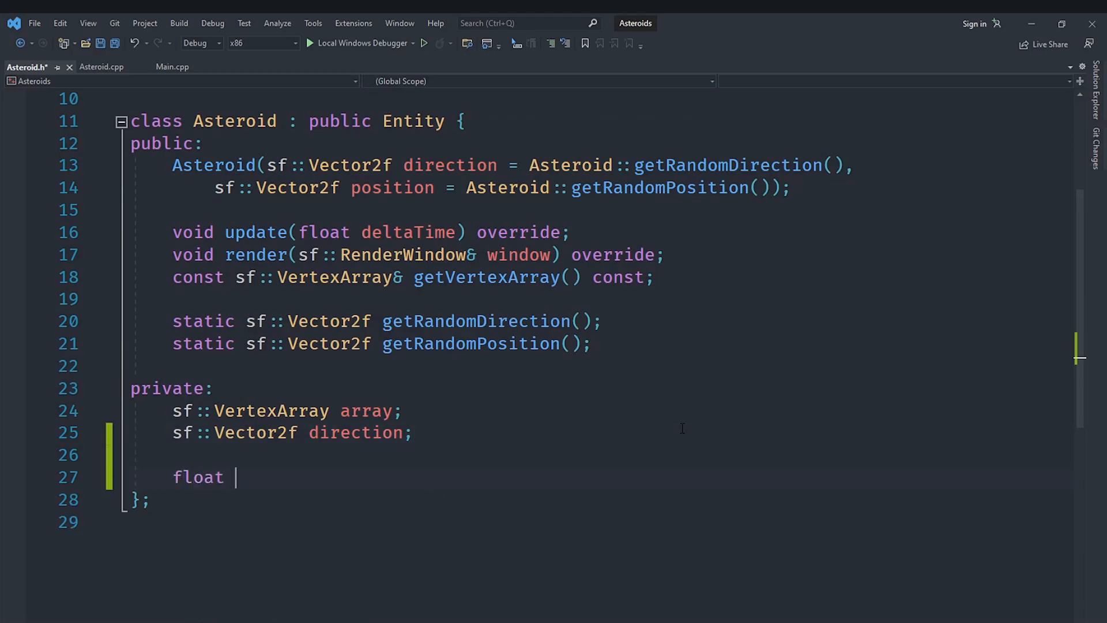
pyautogui.write('life')
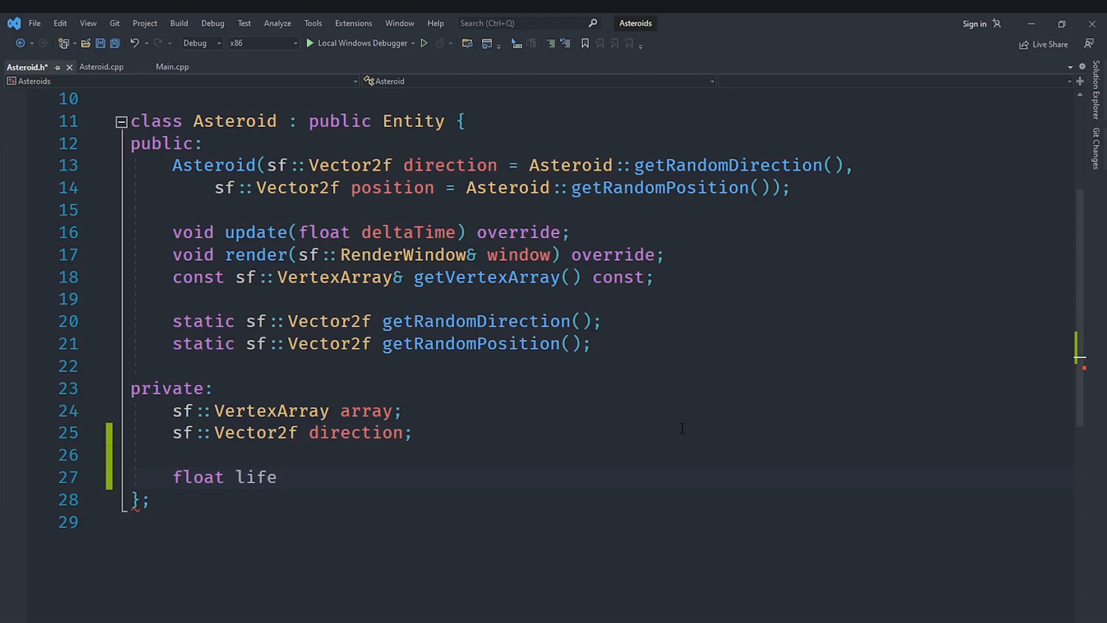
pyautogui.write(';')
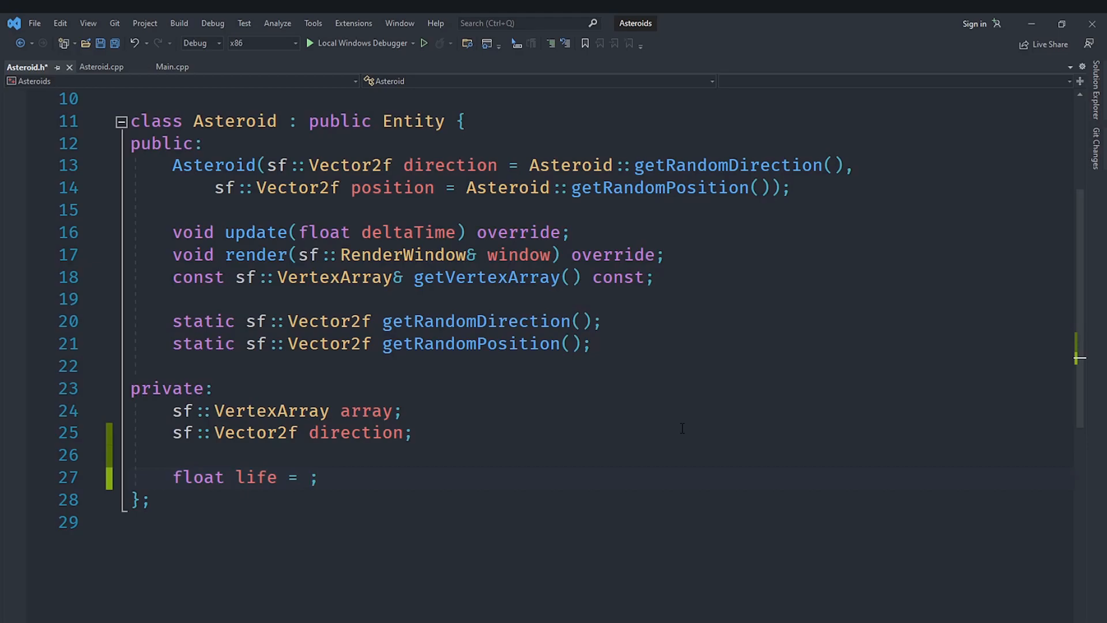
pyautogui.press('Backspace')
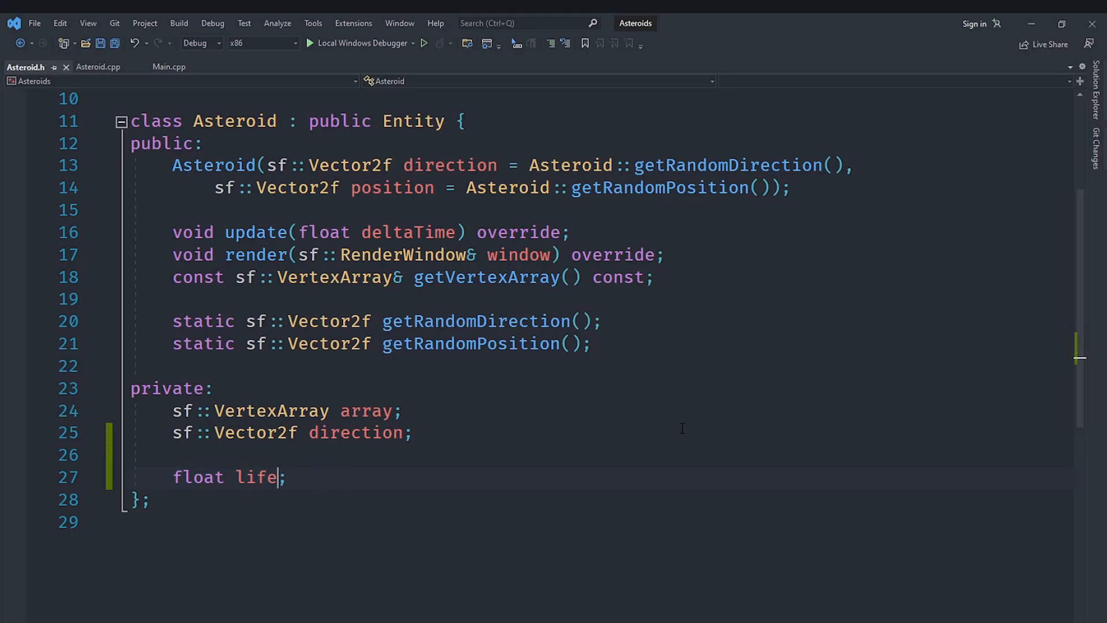
# Add 'life += deltaTime;' to the update function in Asteroid.cpp, then return to Asteroid.h.
pyautogui.click(98, 66)
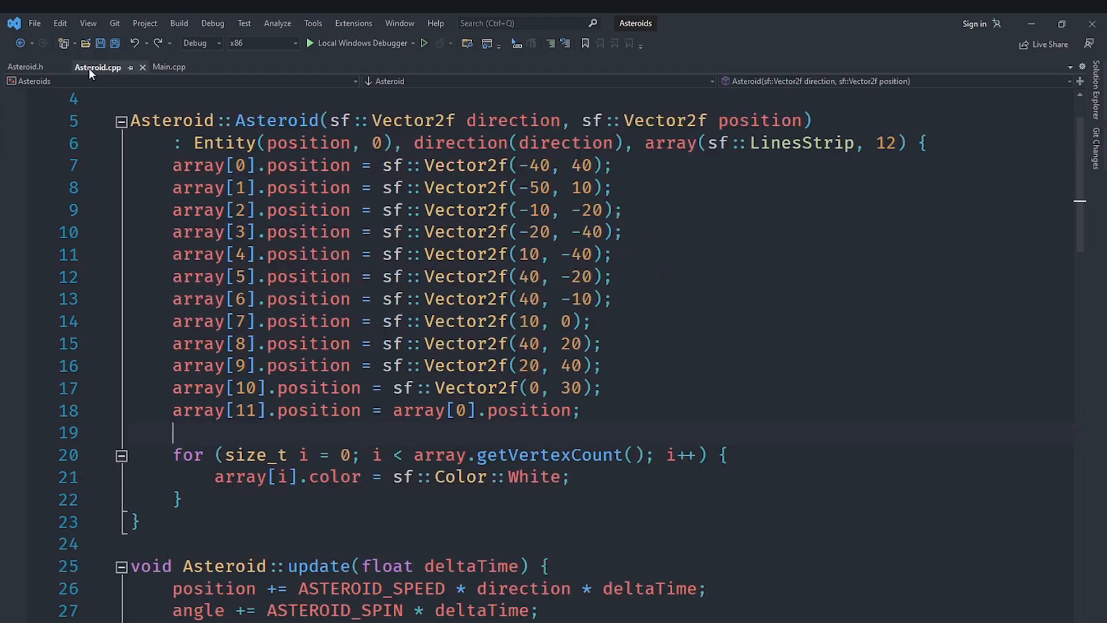
pyautogui.scroll(3)
pyautogui.write(', life()')
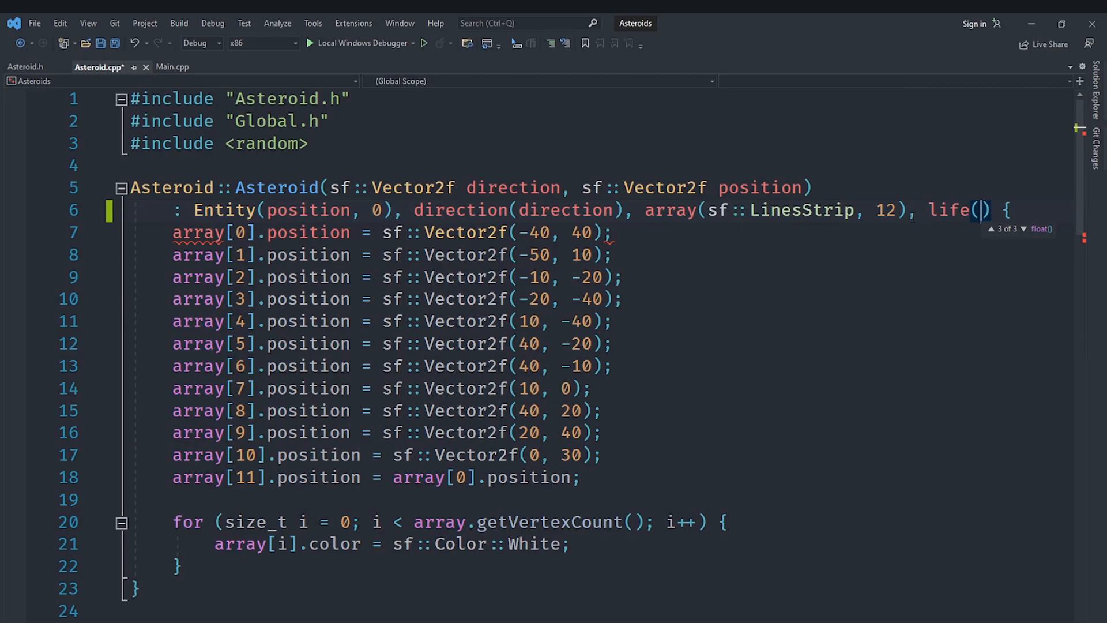
pyautogui.scroll(-3)
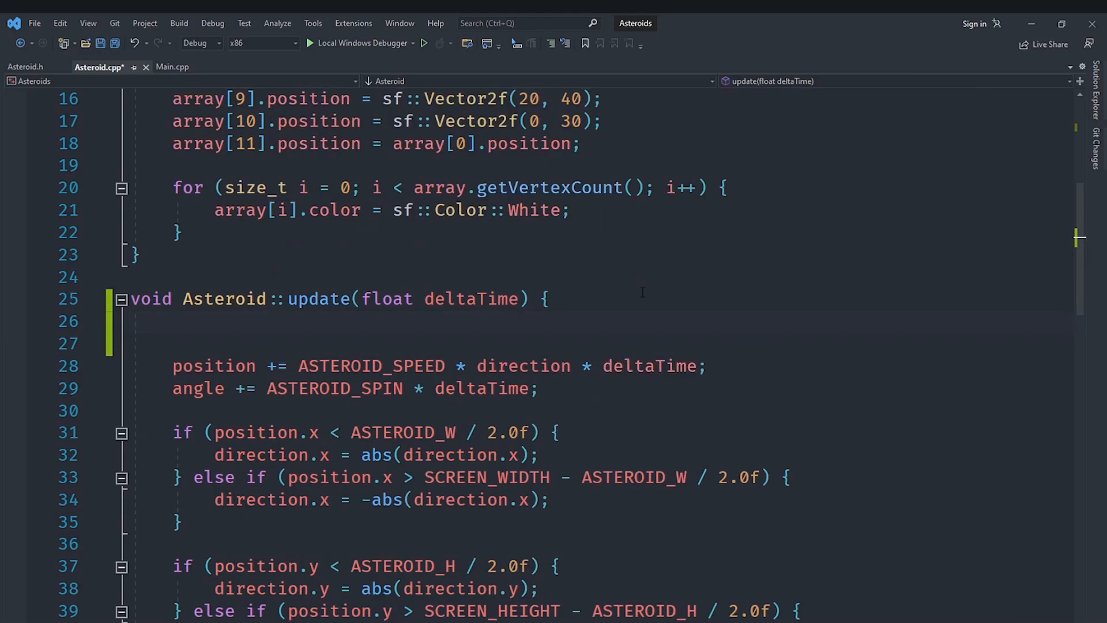
pyautogui.write('life')
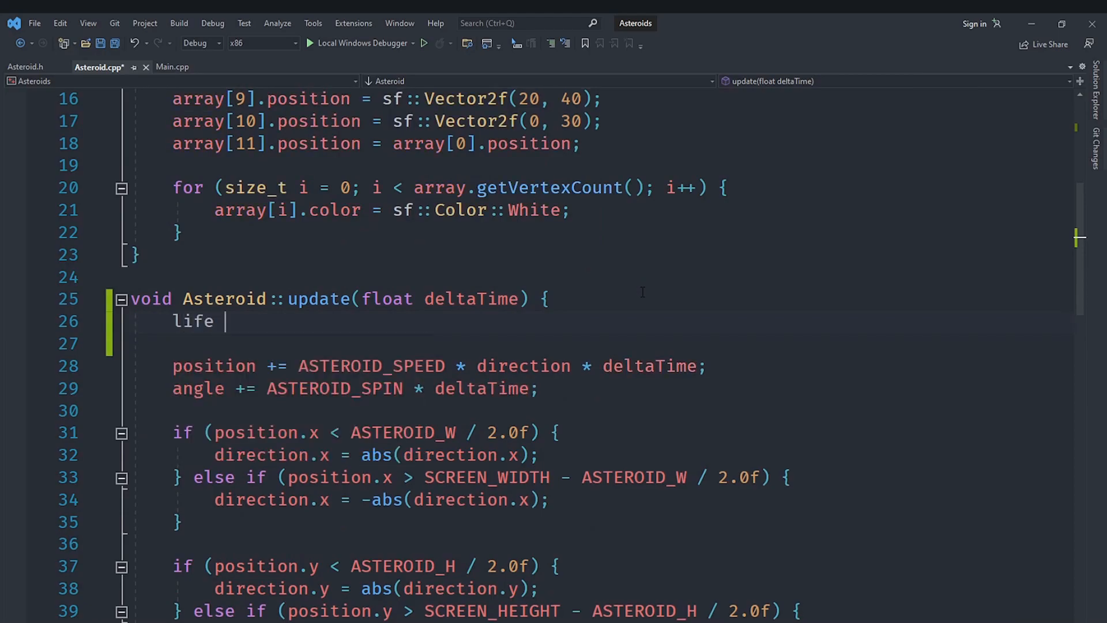
pyautogui.write('+=')
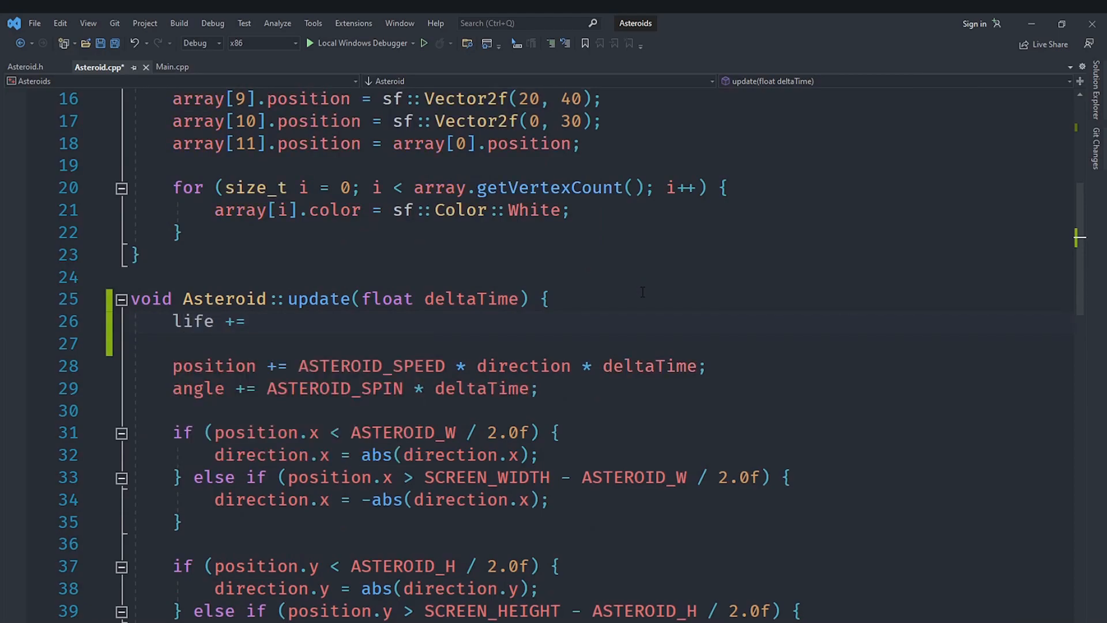
pyautogui.write('deltaTime')
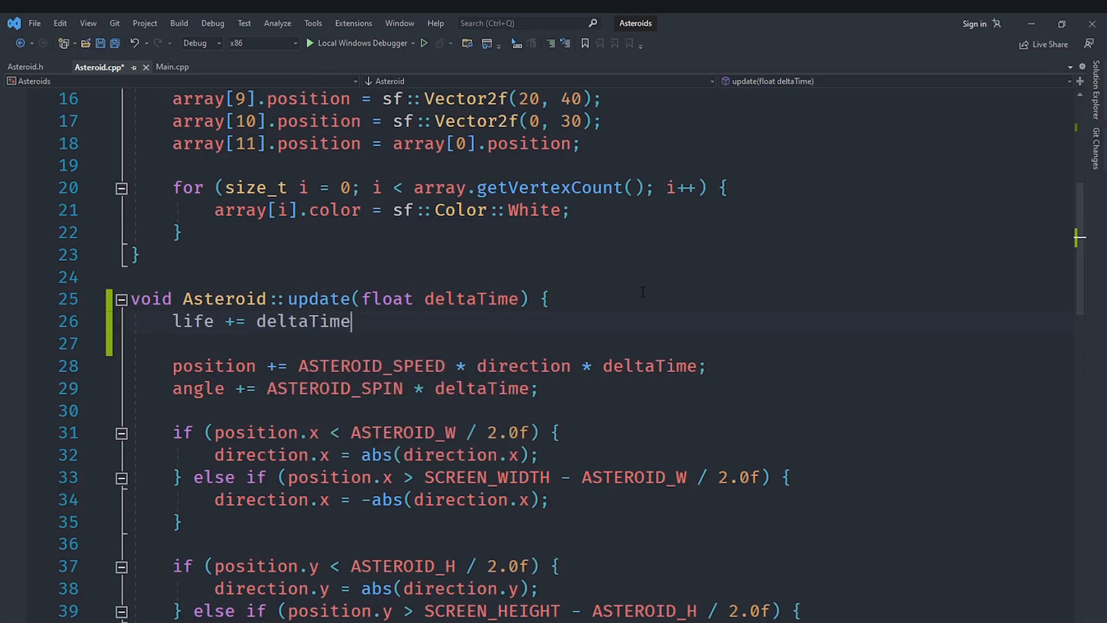
pyautogui.write(';')
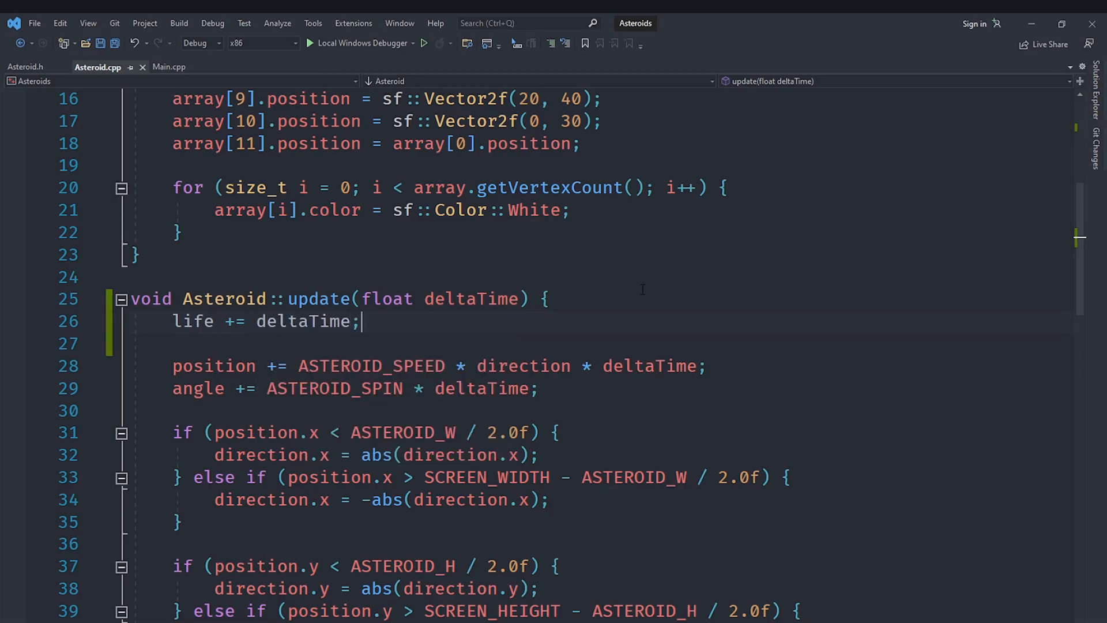
pyautogui.click(26, 66)
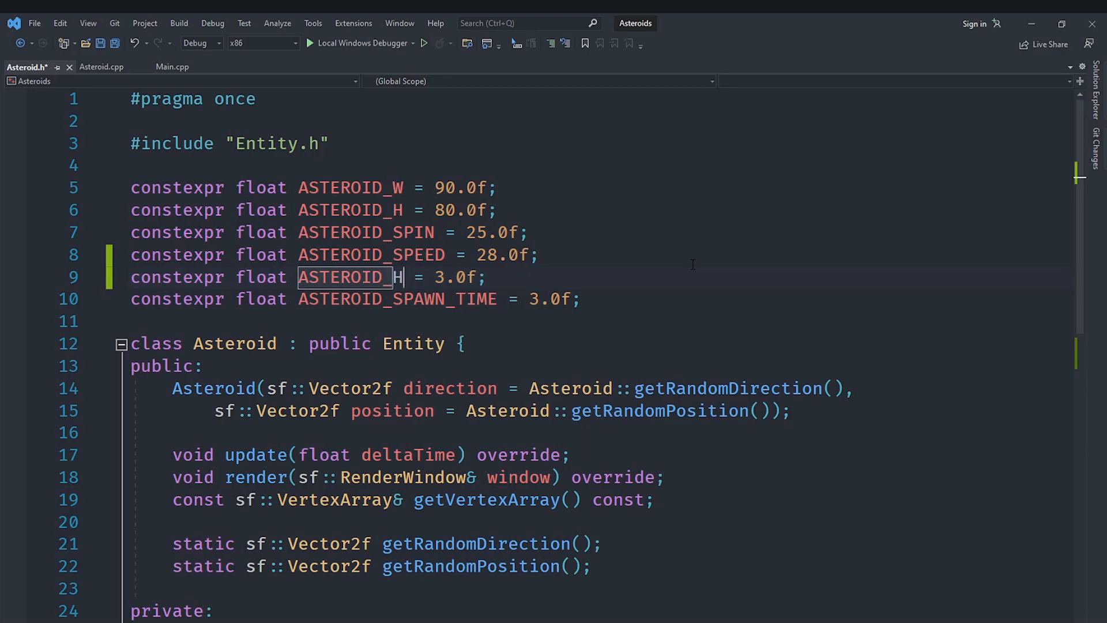
# Rename the new 3.0f constant toward ASTEROID_HIT_TIME.
pyautogui.write('IT')
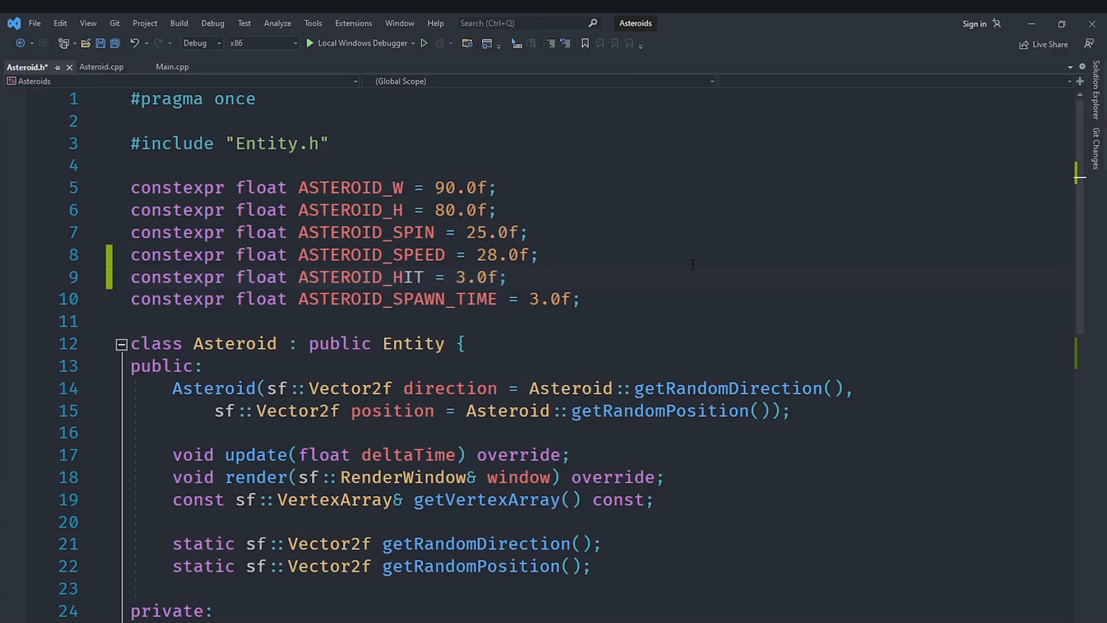
pyautogui.write('_TIM')
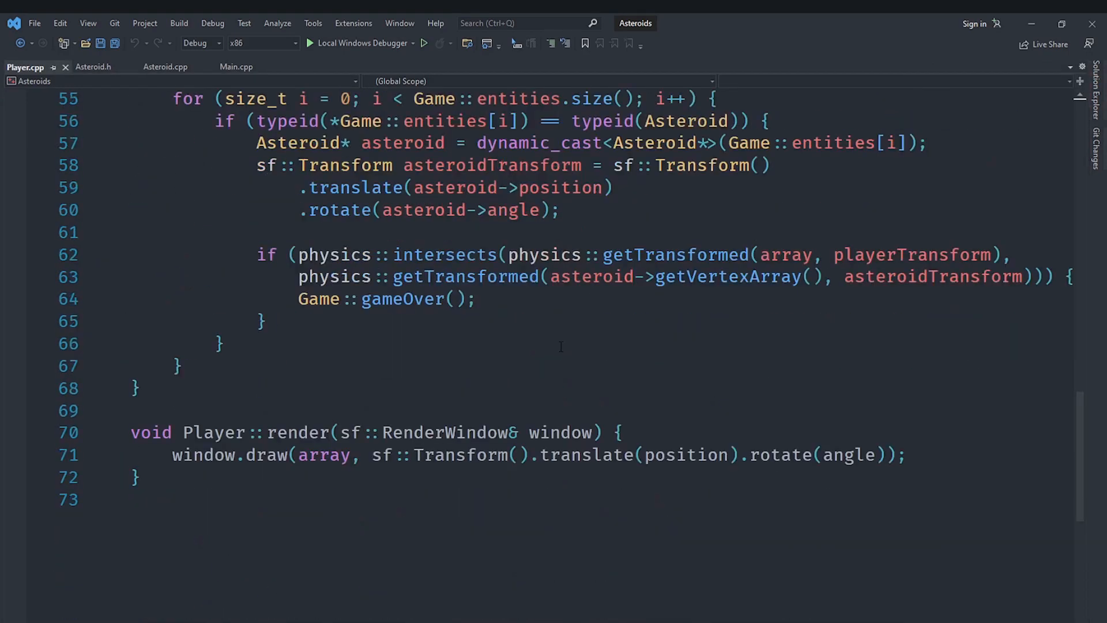
# Insert an empty 'if (asteroid->)' block after the dynamic_cast line in Player.cpp.
pyautogui.click(477, 299)
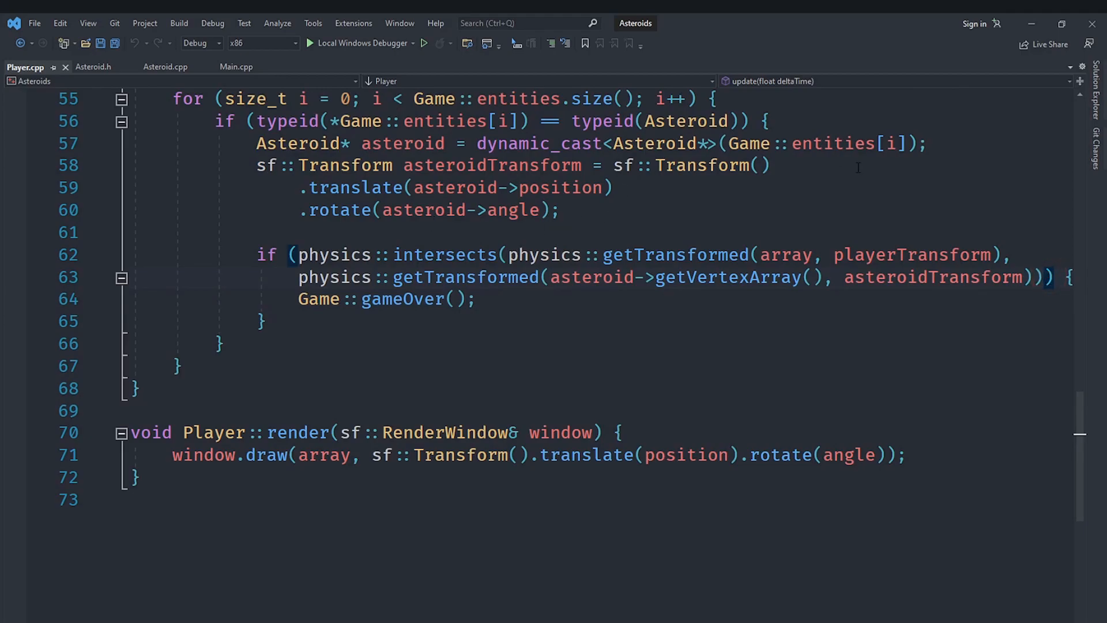
pyautogui.press('Enter')
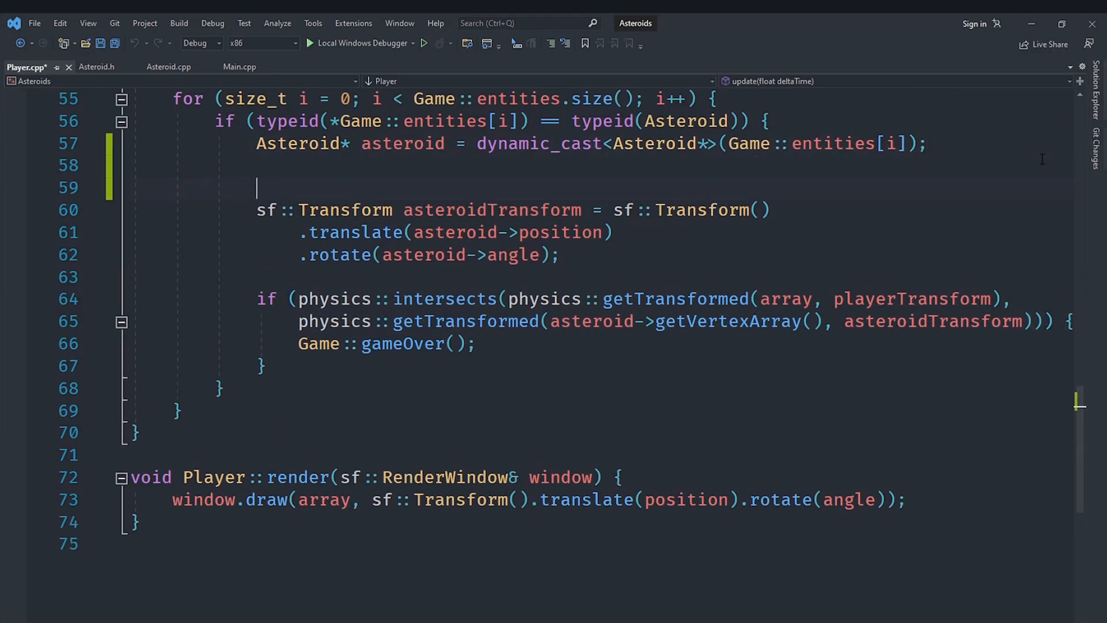
pyautogui.write('if (asteroid-) {')
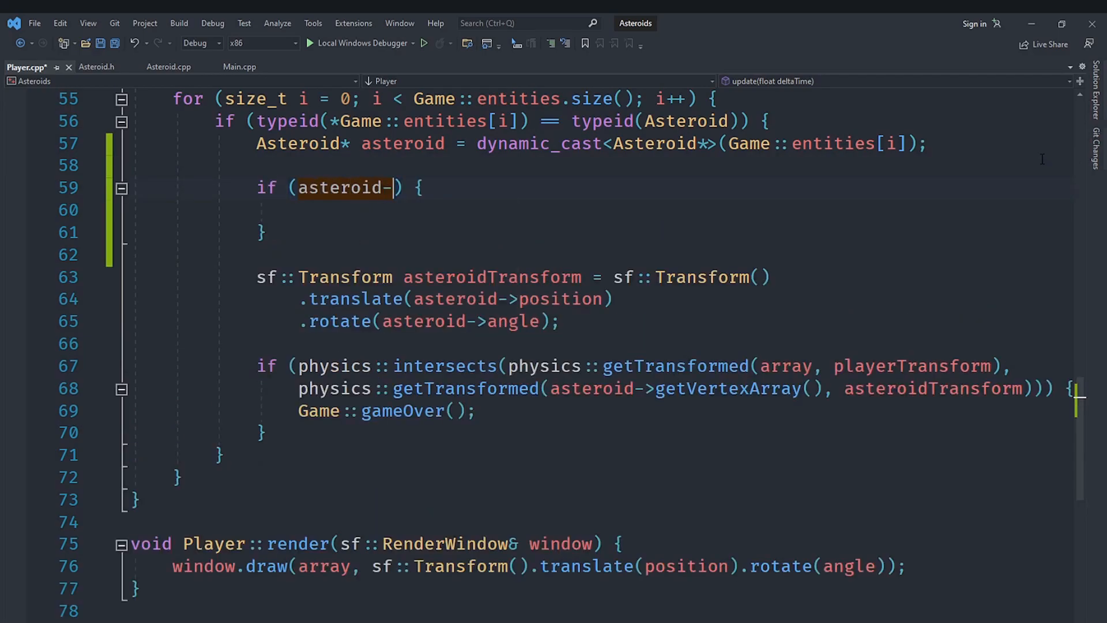
pyautogui.write('>')
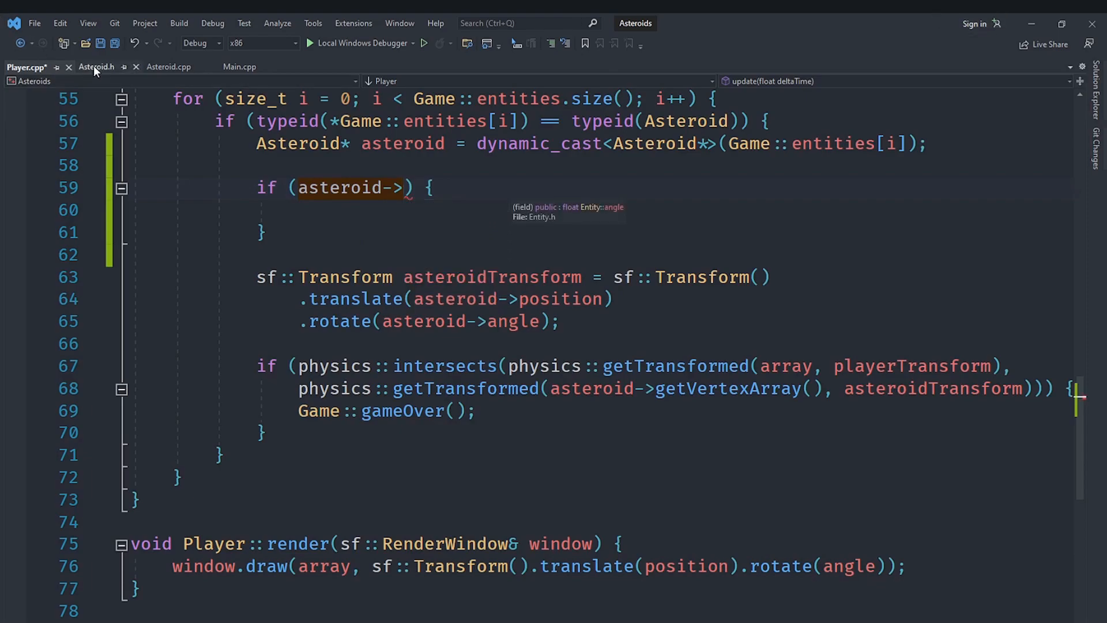
pyautogui.click(97, 66)
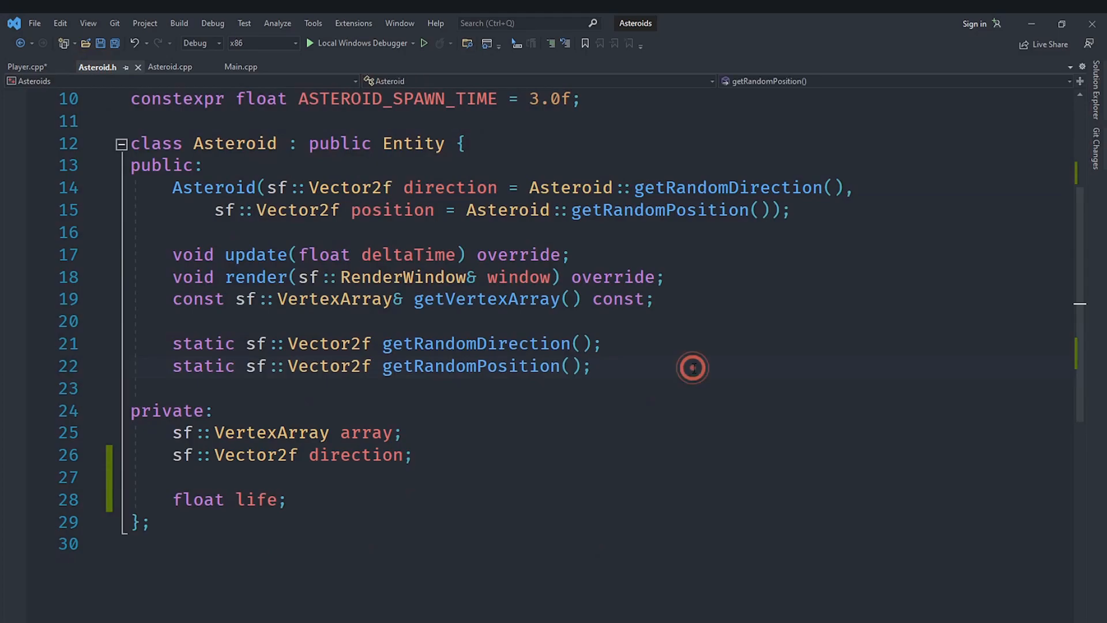
# Add a public 'float getLife() { return life; }' accessor to Asteroid.h.
pyautogui.write('float get')
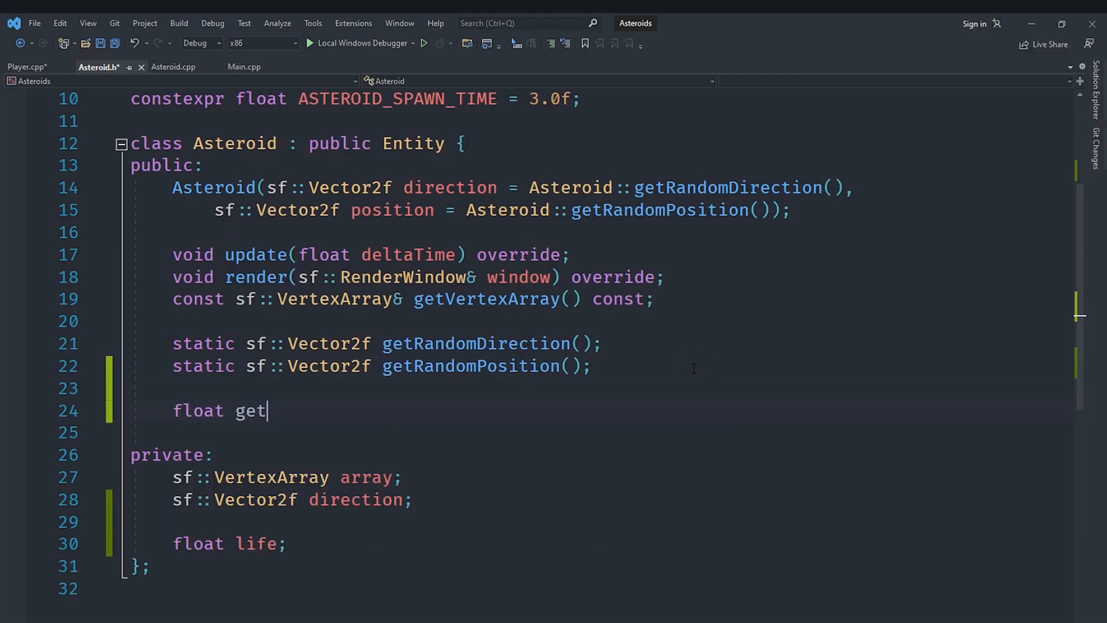
pyautogui.write('Life')
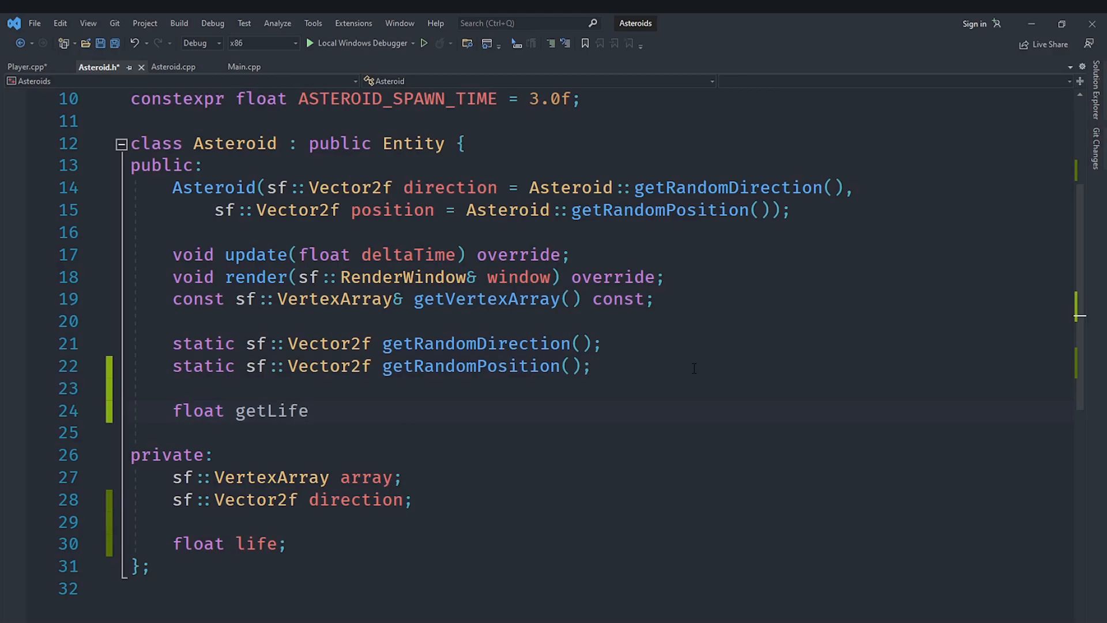
pyautogui.write('() {}')
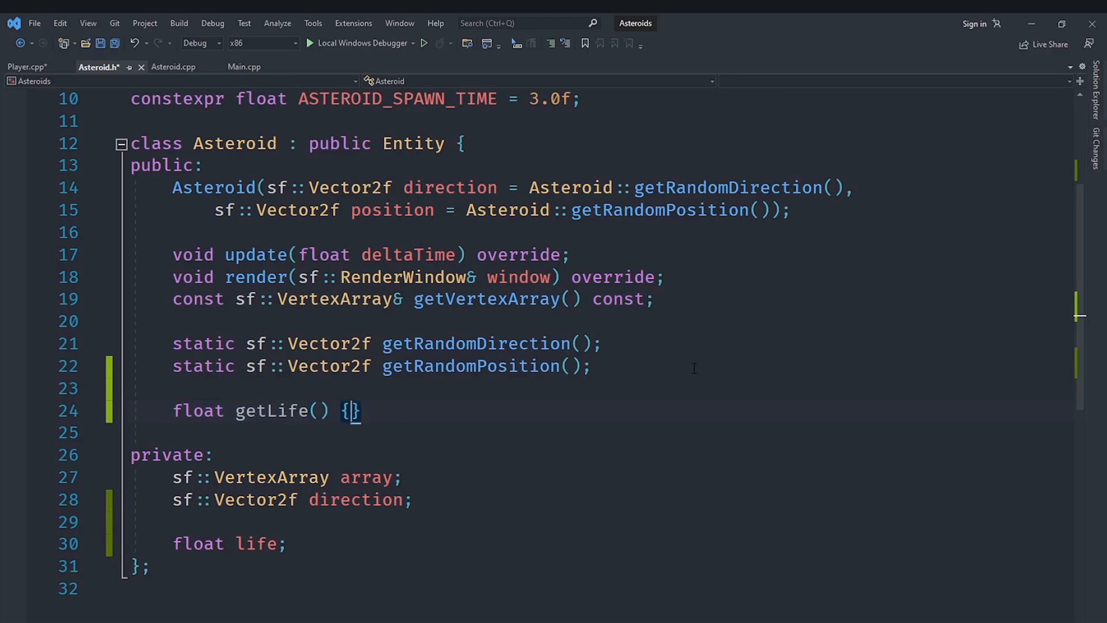
pyautogui.write('r')
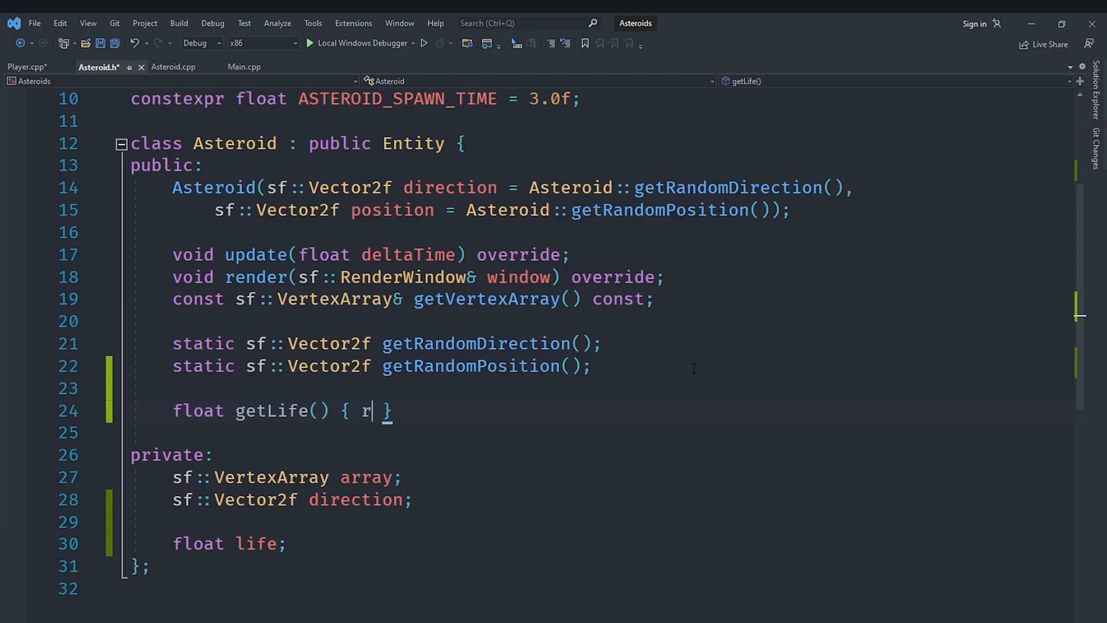
pyautogui.write('eturn')
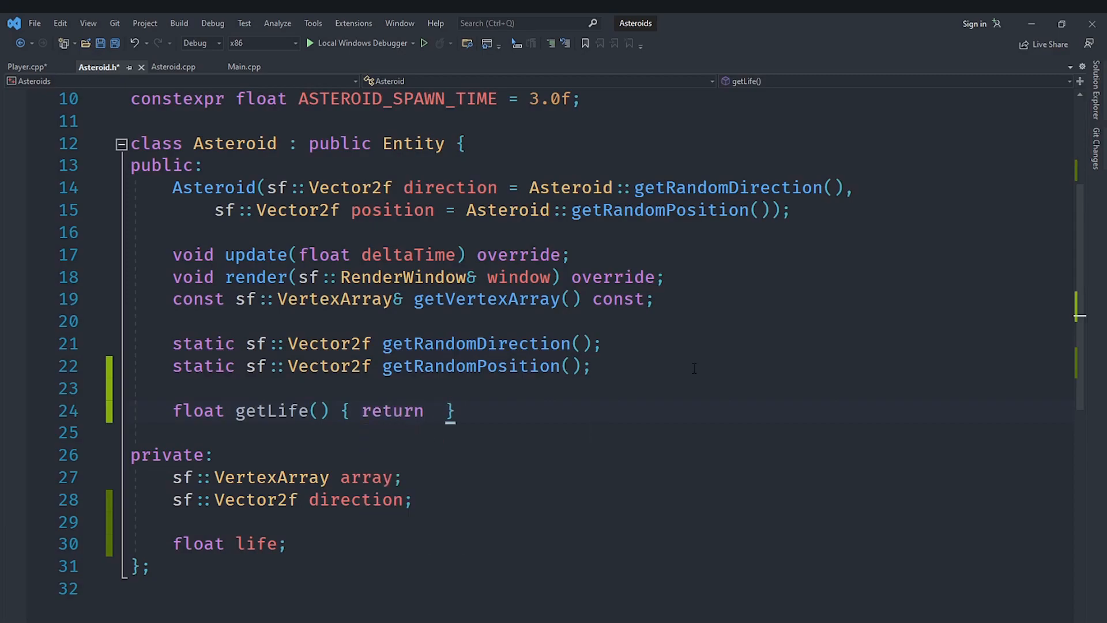
pyautogui.write('life;')
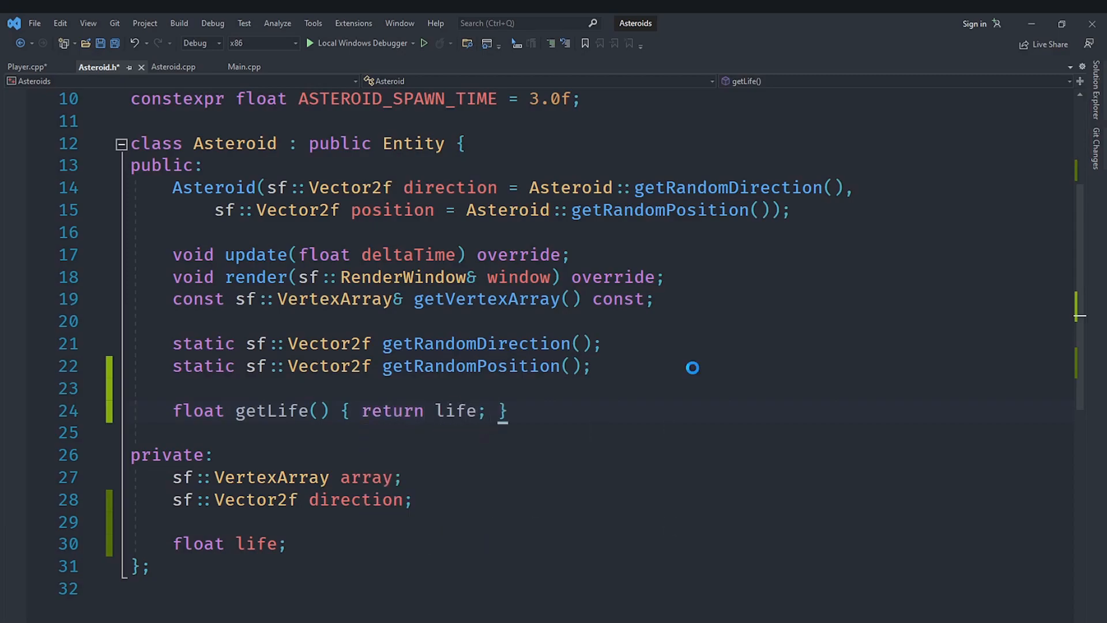
pyautogui.click(28, 66)
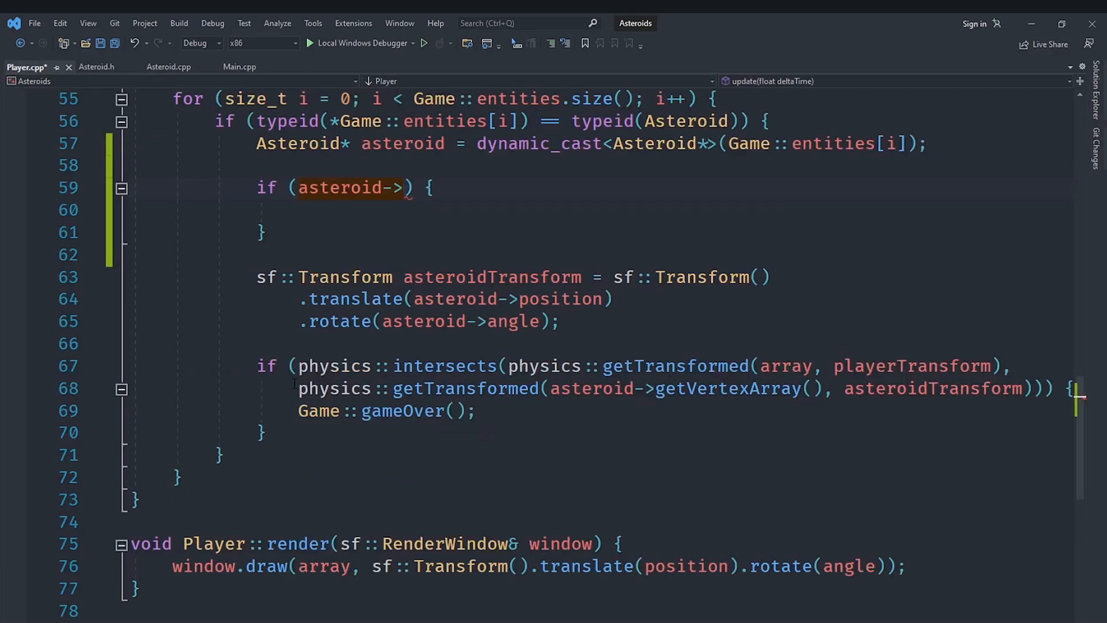
# Complete the Player.cpp condition as 'asteroid->getLife() >= ASTEROID_HIT_TIME'.
pyautogui.write('getLife')
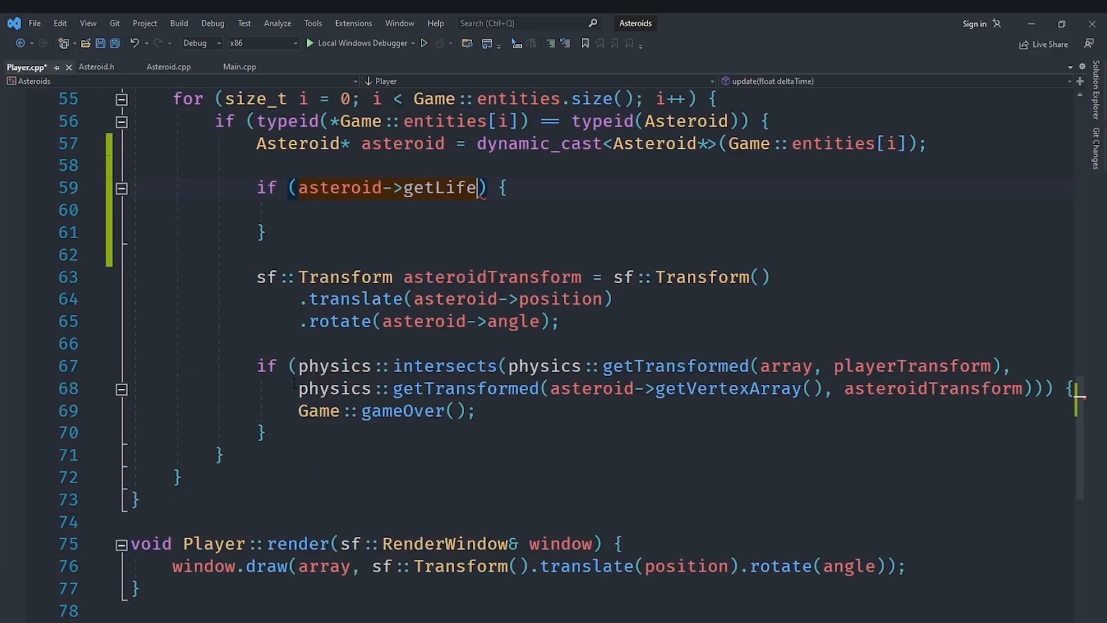
pyautogui.write('() >')
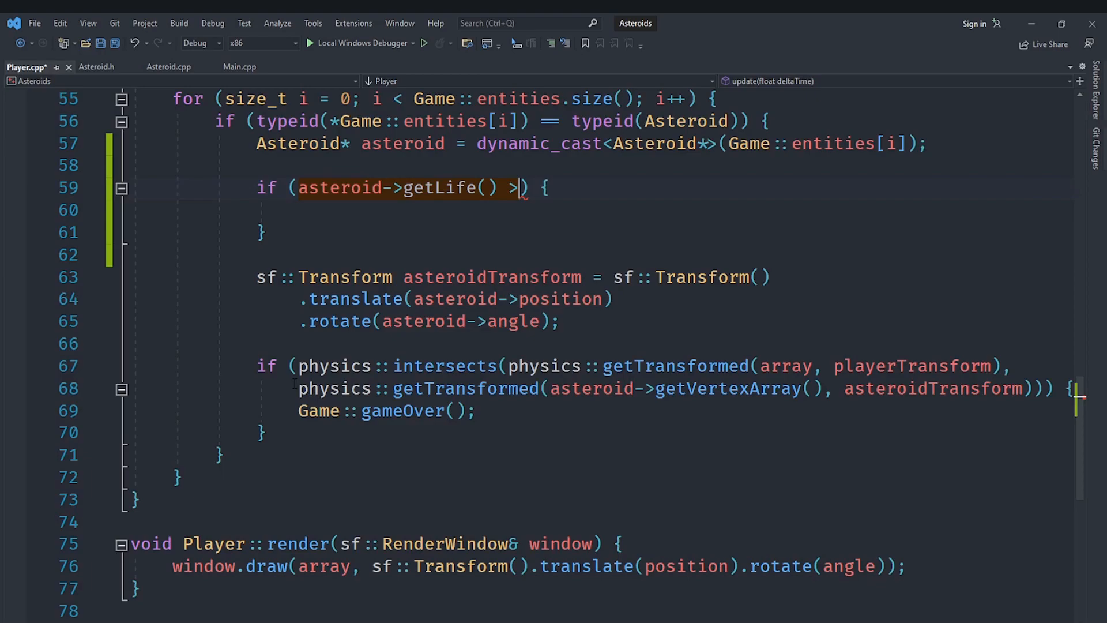
pyautogui.write('=')
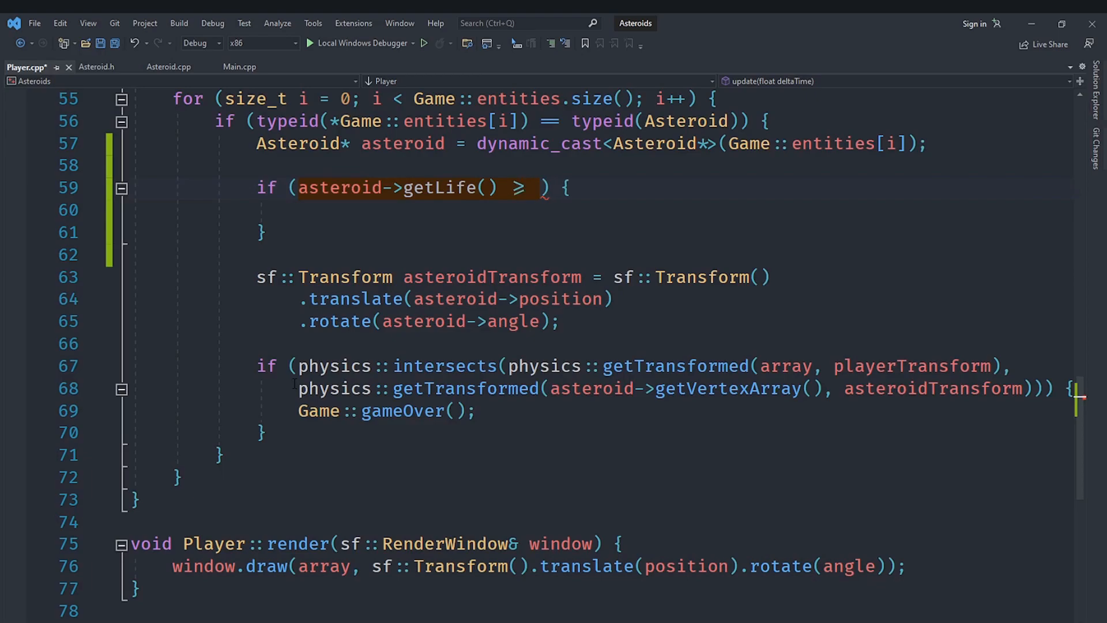
pyautogui.write('ASTEROID_HIT_TIME')
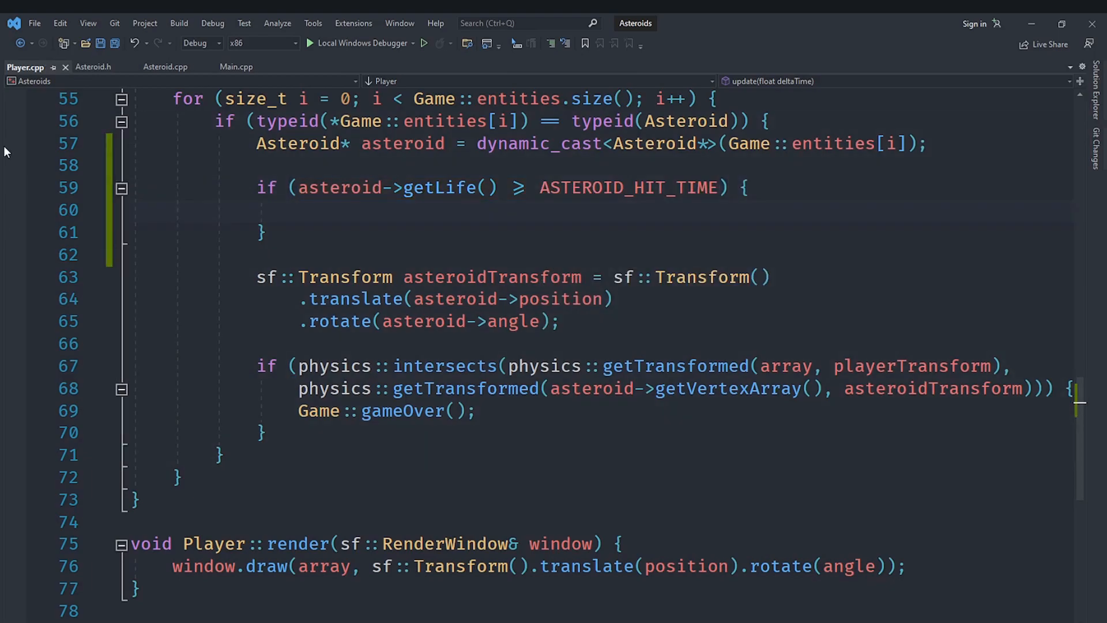
# Lower ASTEROID_HIT_TIME in Asteroid.h from 3.0f to 2.0f.
pyautogui.click(93, 66)
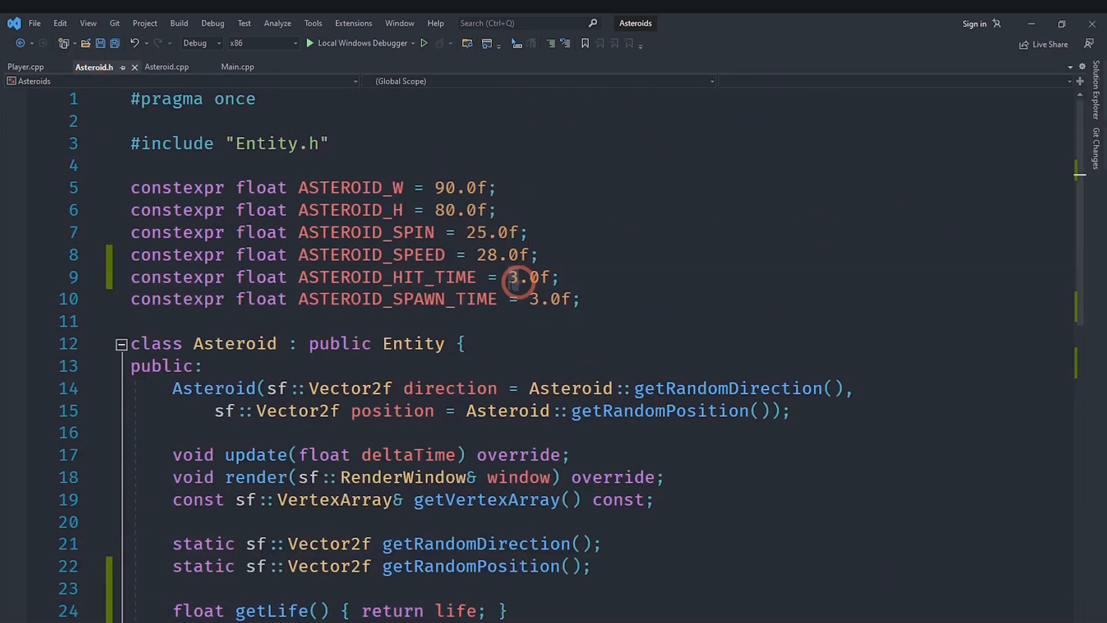
pyautogui.write('2')
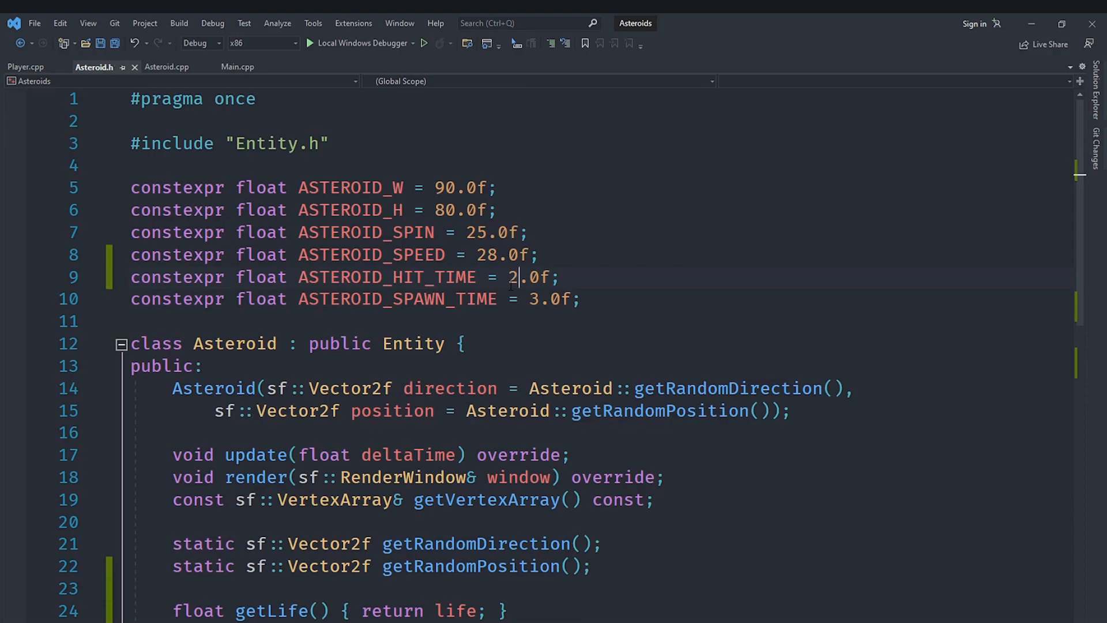
pyautogui.click(26, 66)
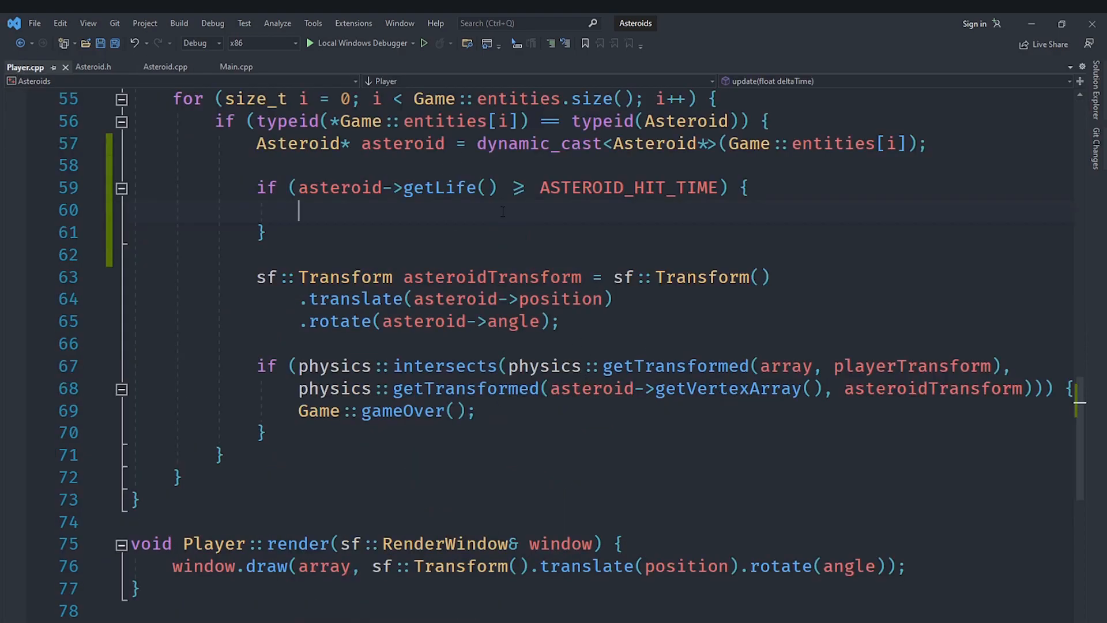
# Change the check to '<' with 'continue;' in the body, then show pending Git changes.
pyautogui.scroll(3)
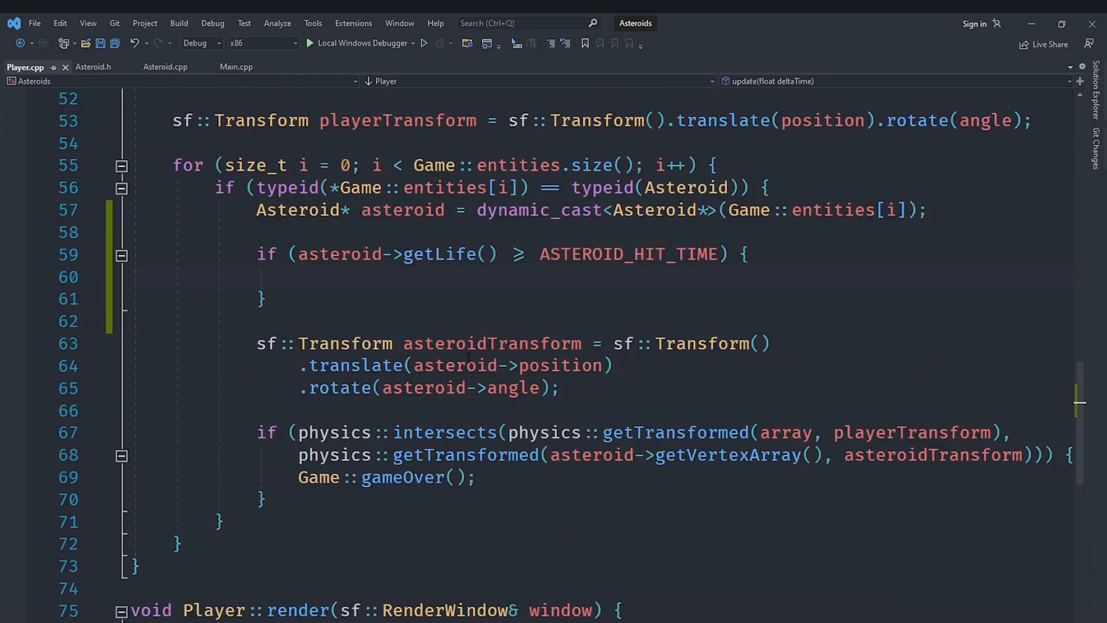
pyautogui.write('cont')
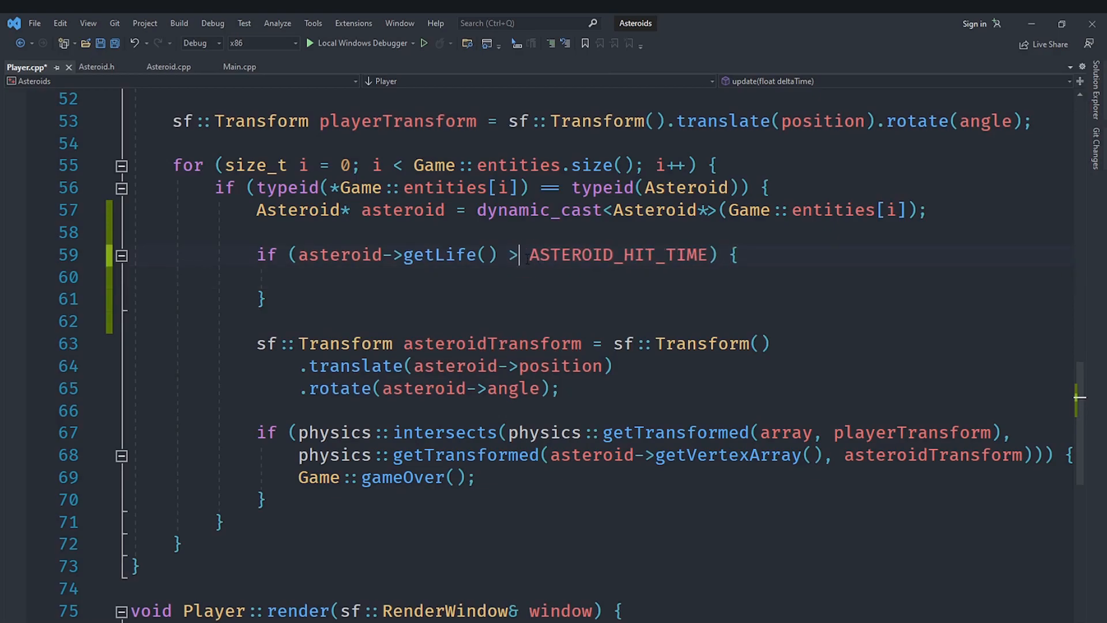
pyautogui.write('<')
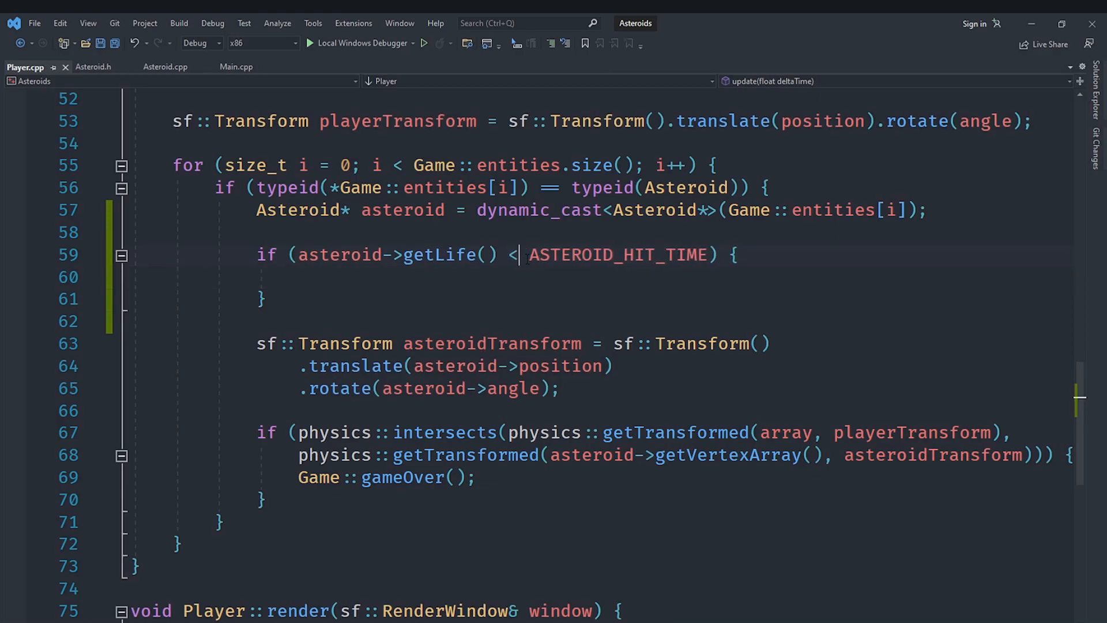
pyautogui.write('continue;')
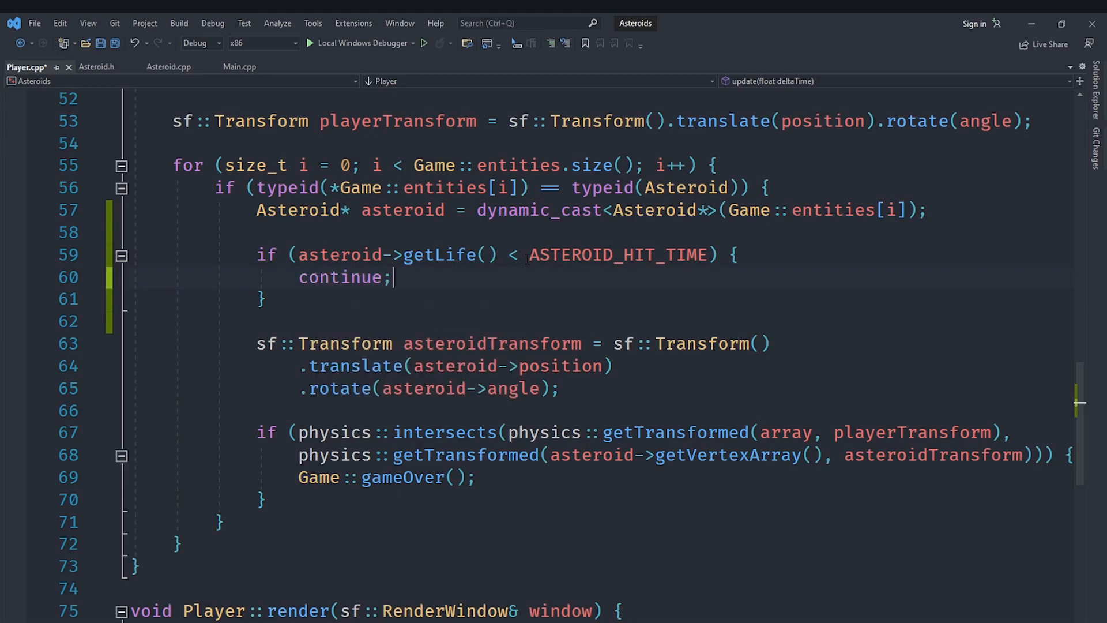
pyautogui.click(283, 321)
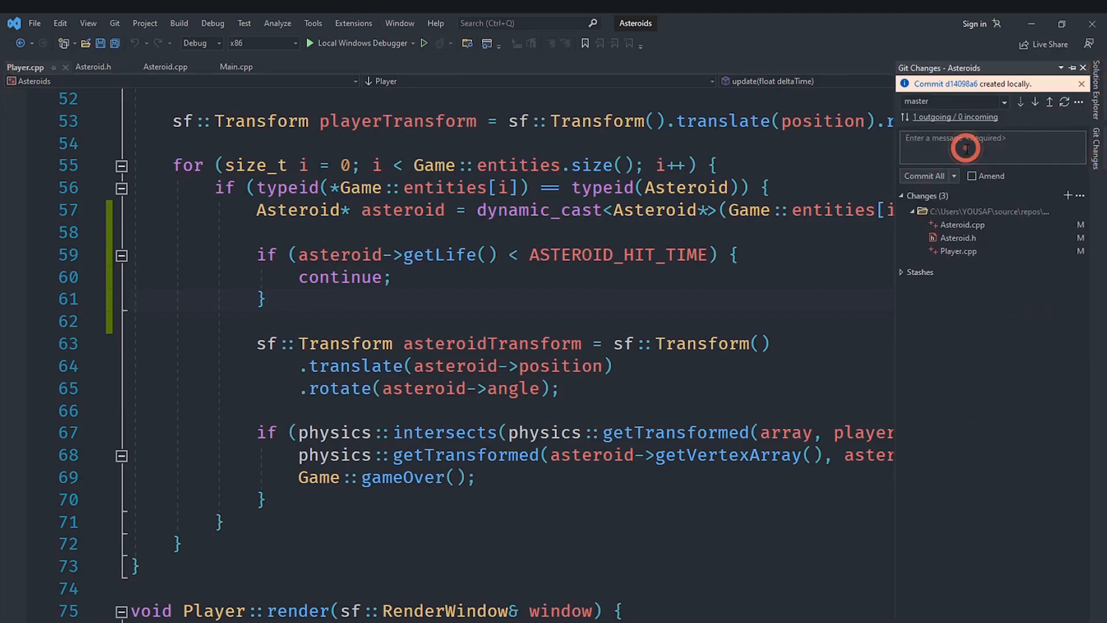
# Commit all three files with a 'fixed a bug' message and push the branch.
pyautogui.write('fixed')
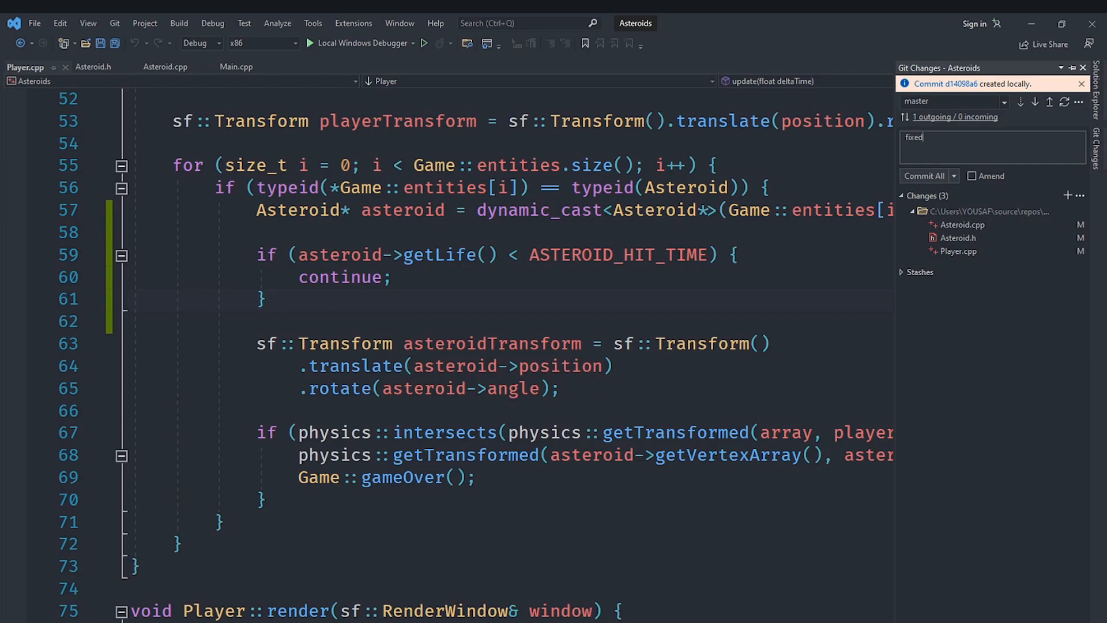
pyautogui.write('a bu')
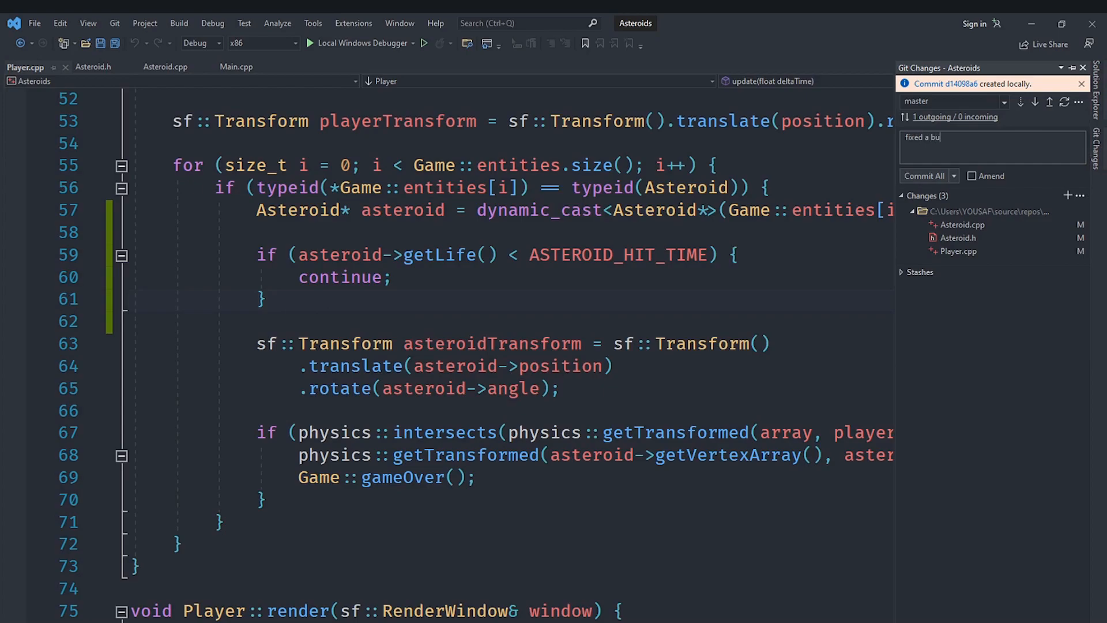
pyautogui.click(923, 176)
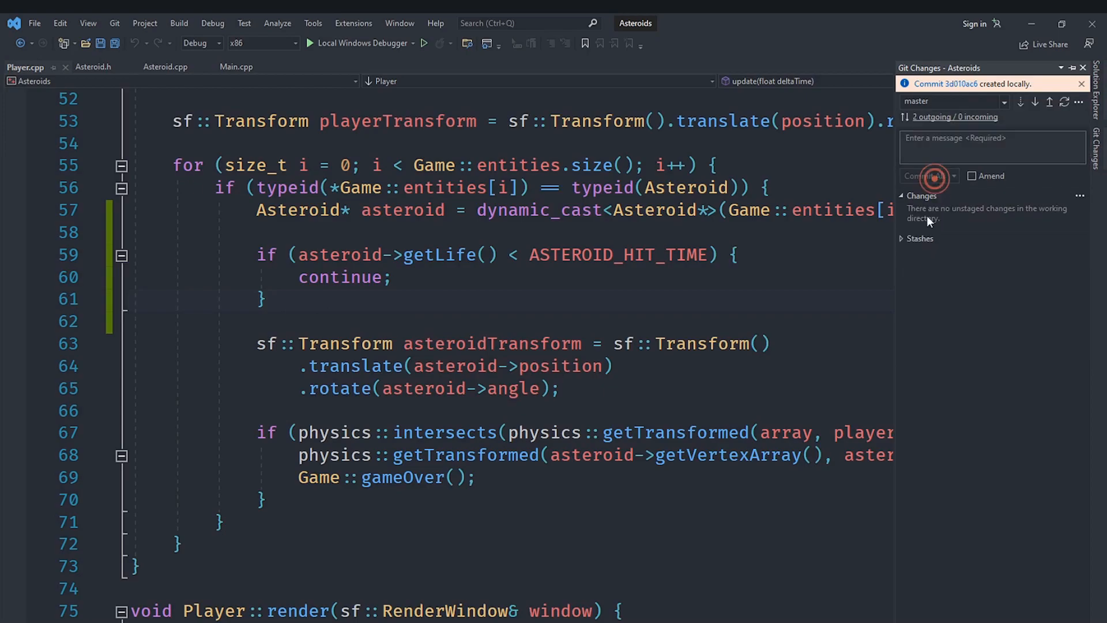
pyautogui.click(1049, 103)
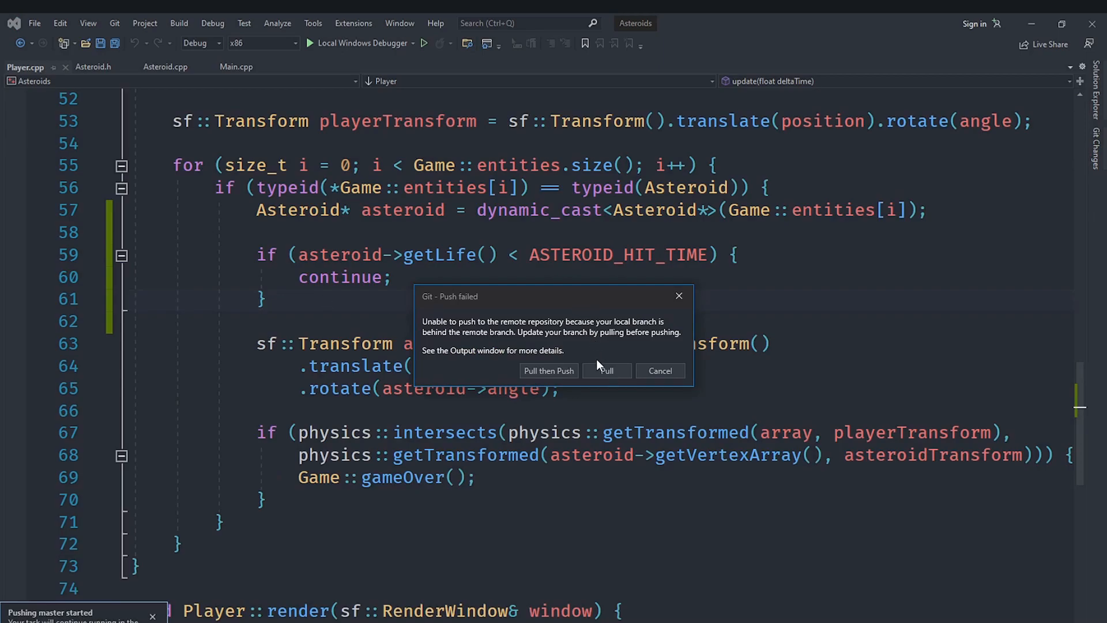
pyautogui.moveTo(638, 387)
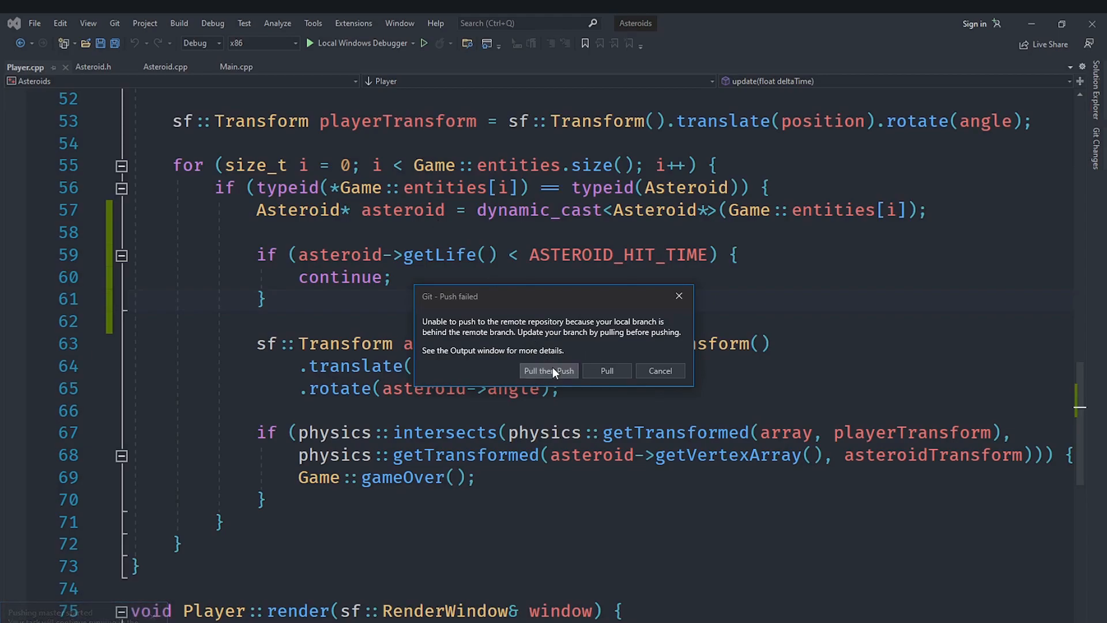
# Answer the failed-push prompt with 'Pull then Push' to sync and re-push the commits.
pyautogui.click(548, 371)
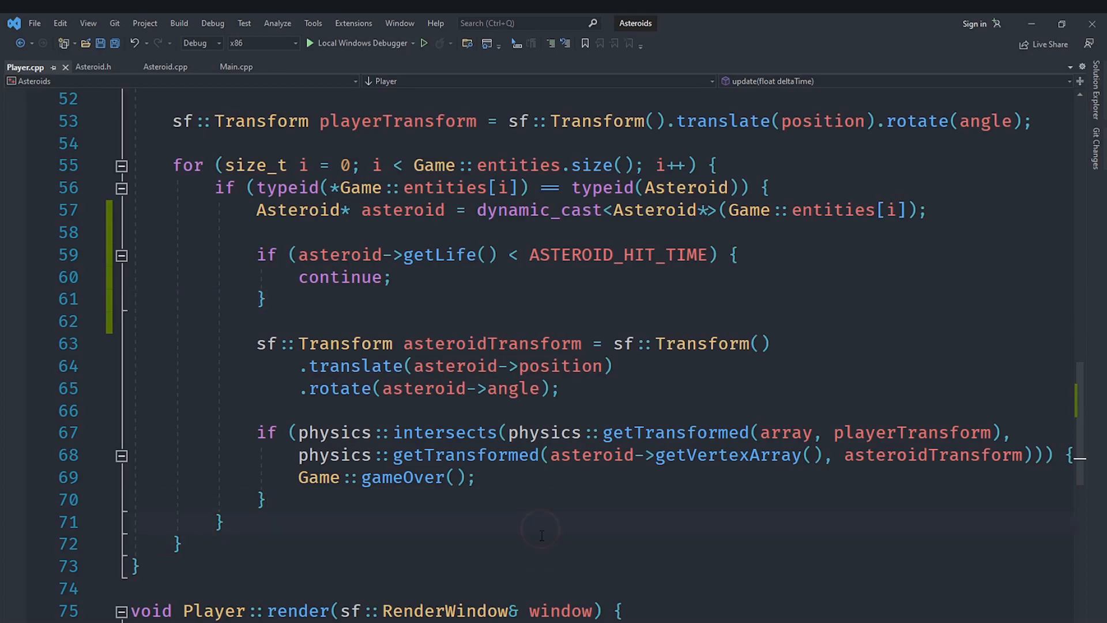
pyautogui.click(182, 544)
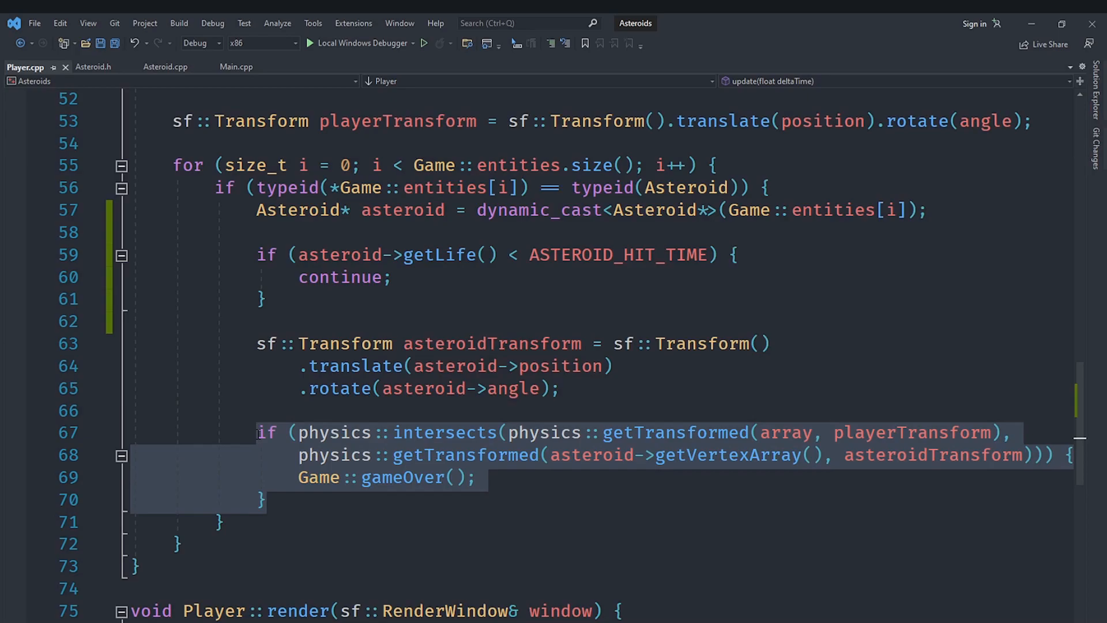
pyautogui.click(259, 432)
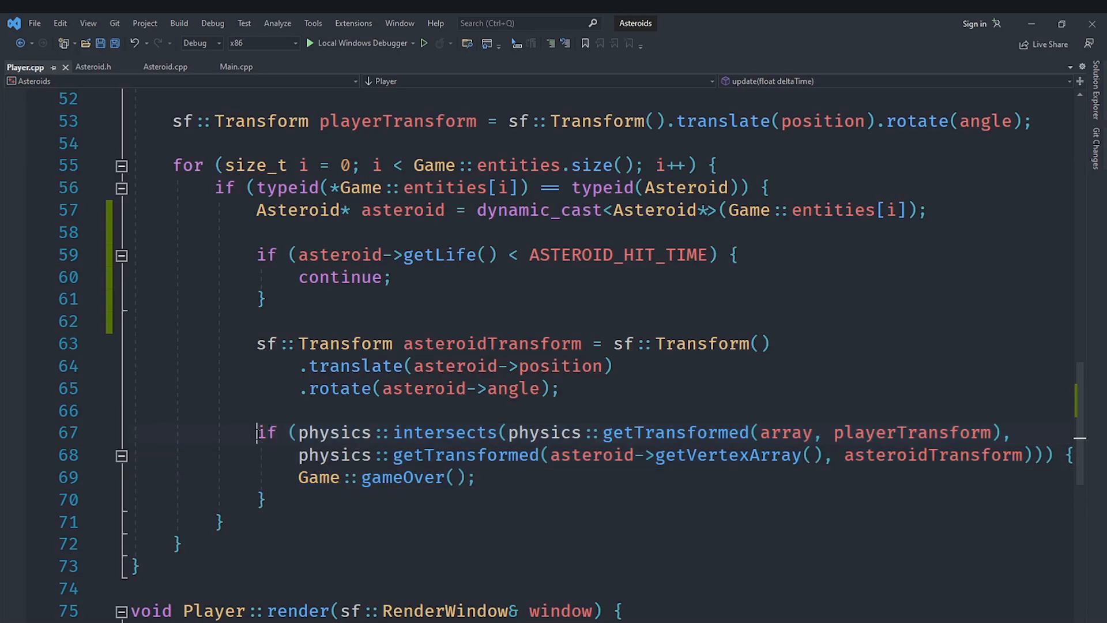